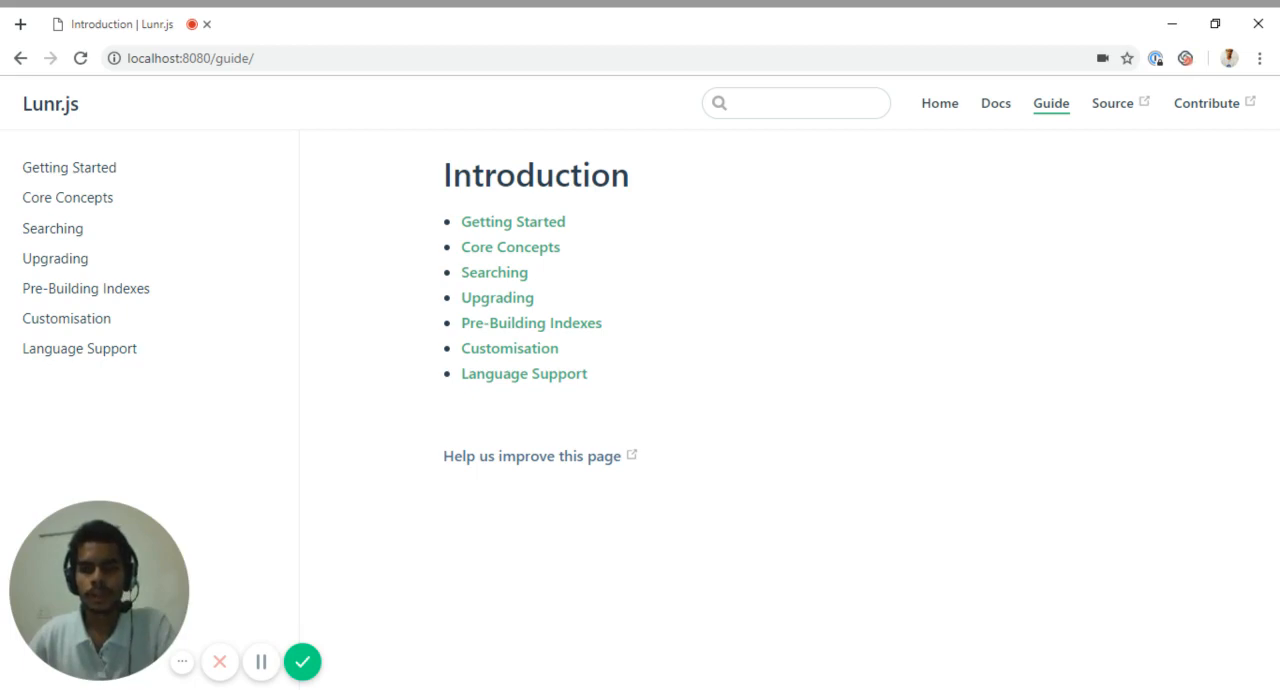
mouse_move(645, 228)
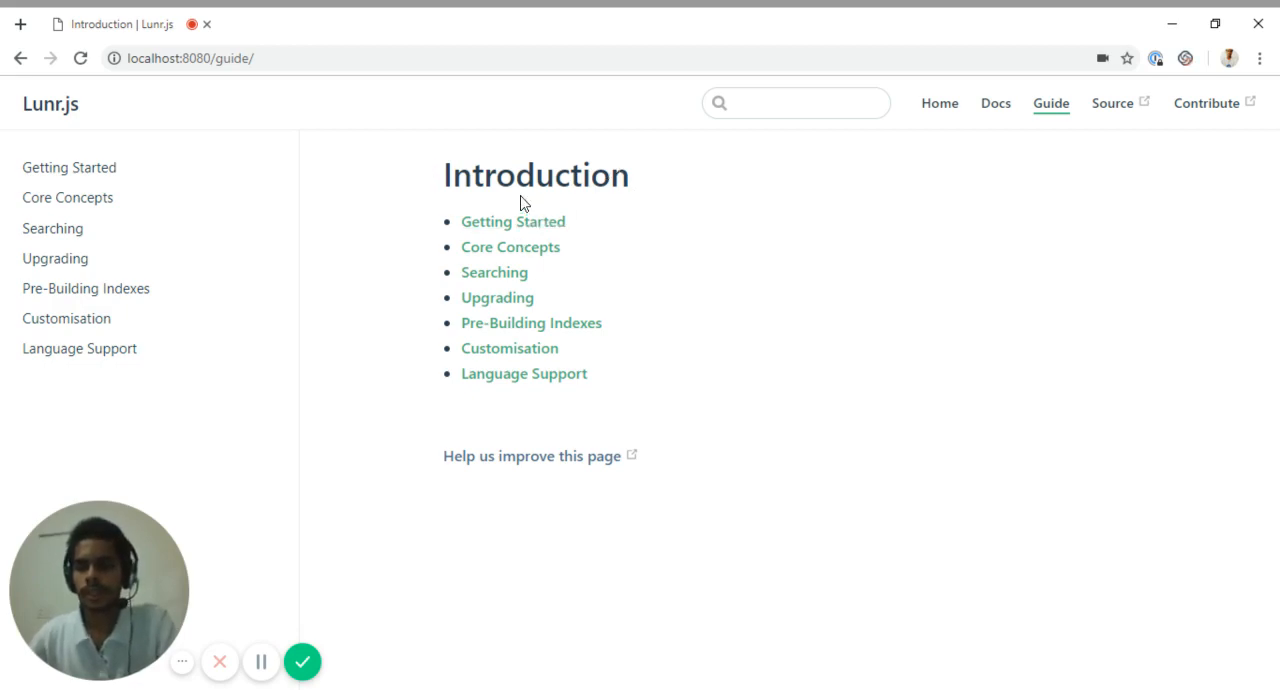
mouse_move(950, 198)
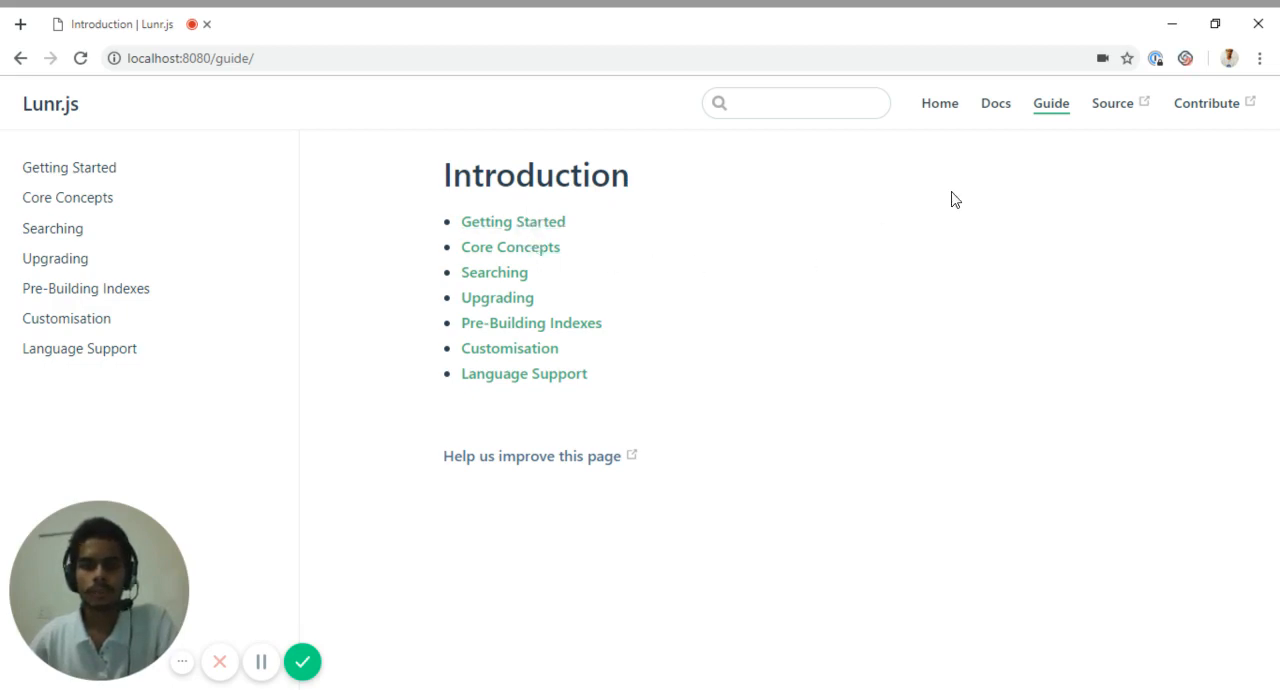
mouse_move(513, 221)
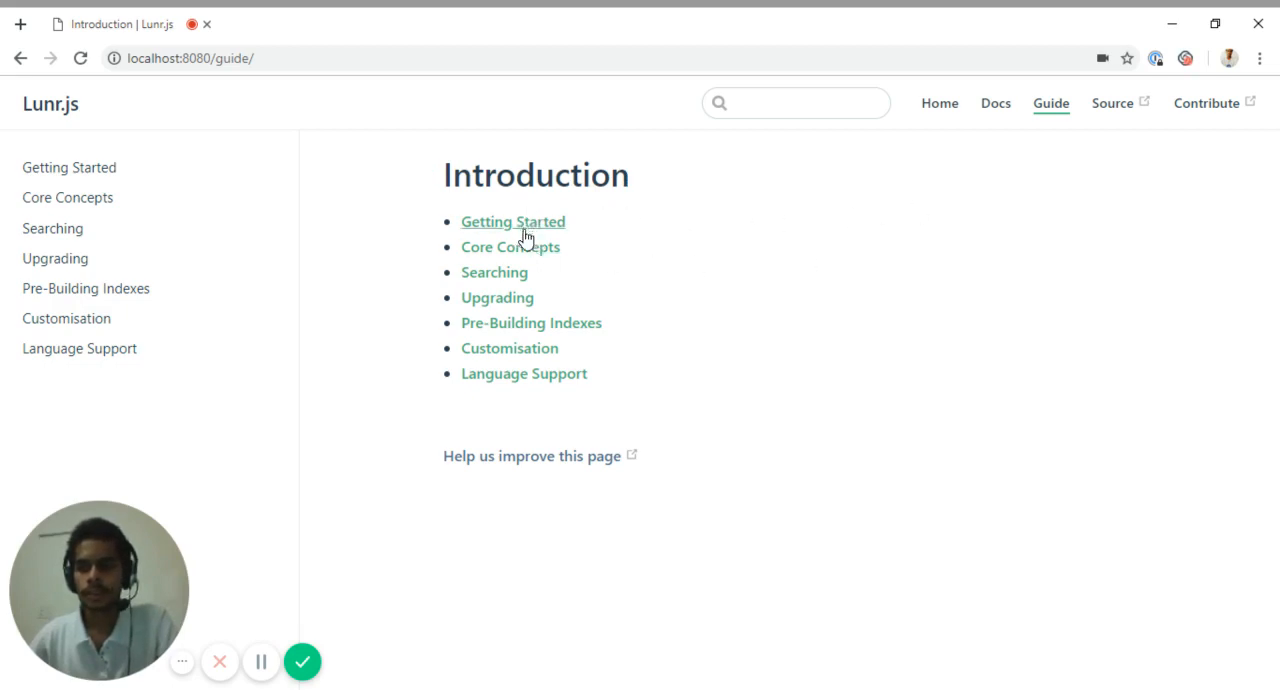
mouse_move(510, 247)
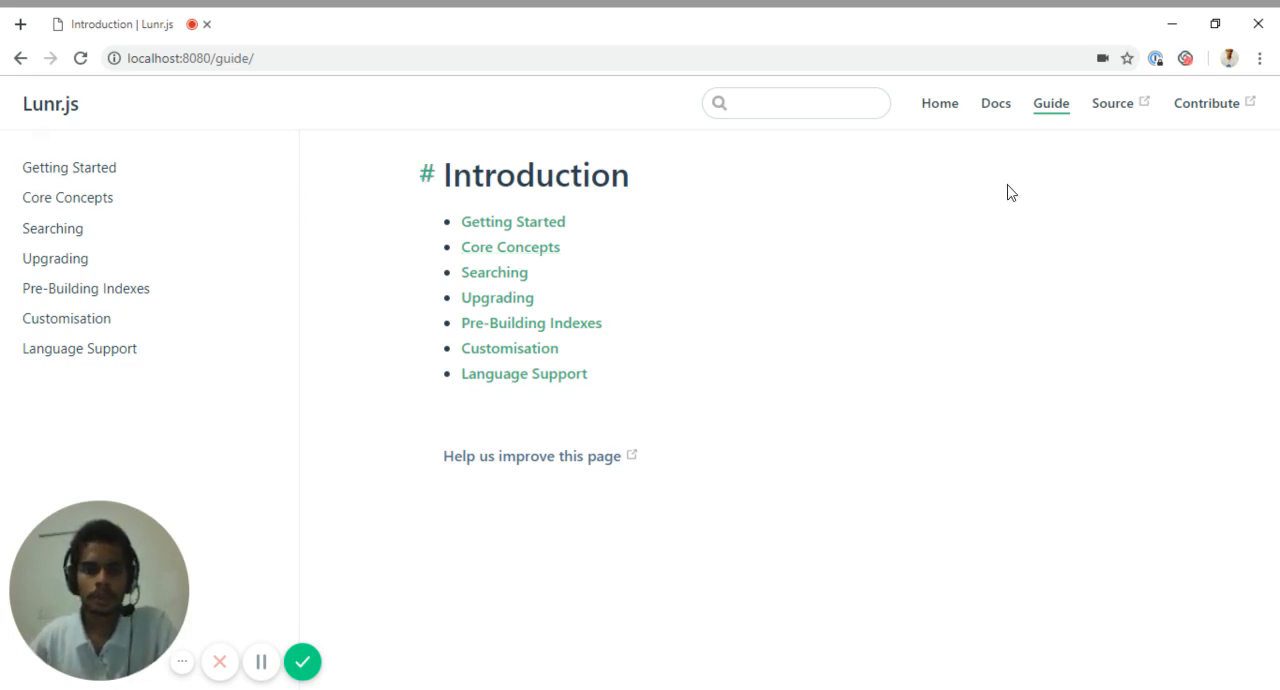
mouse_move(995, 103)
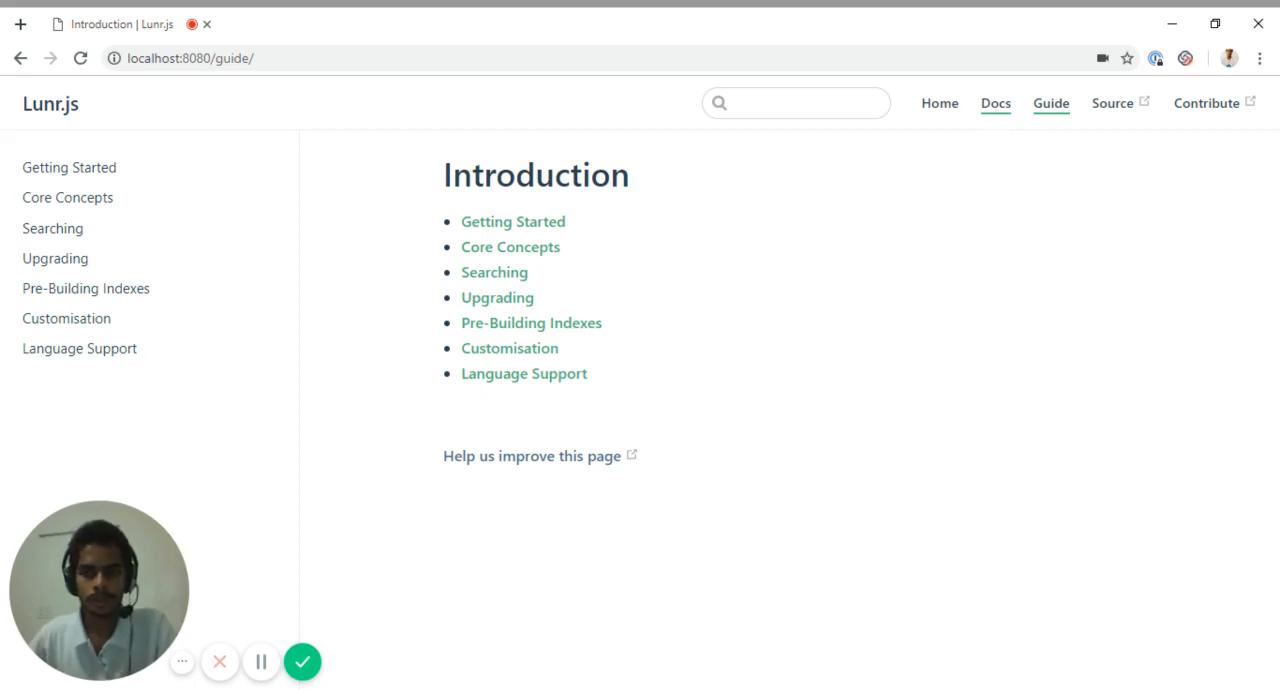
mouse_move(996, 103)
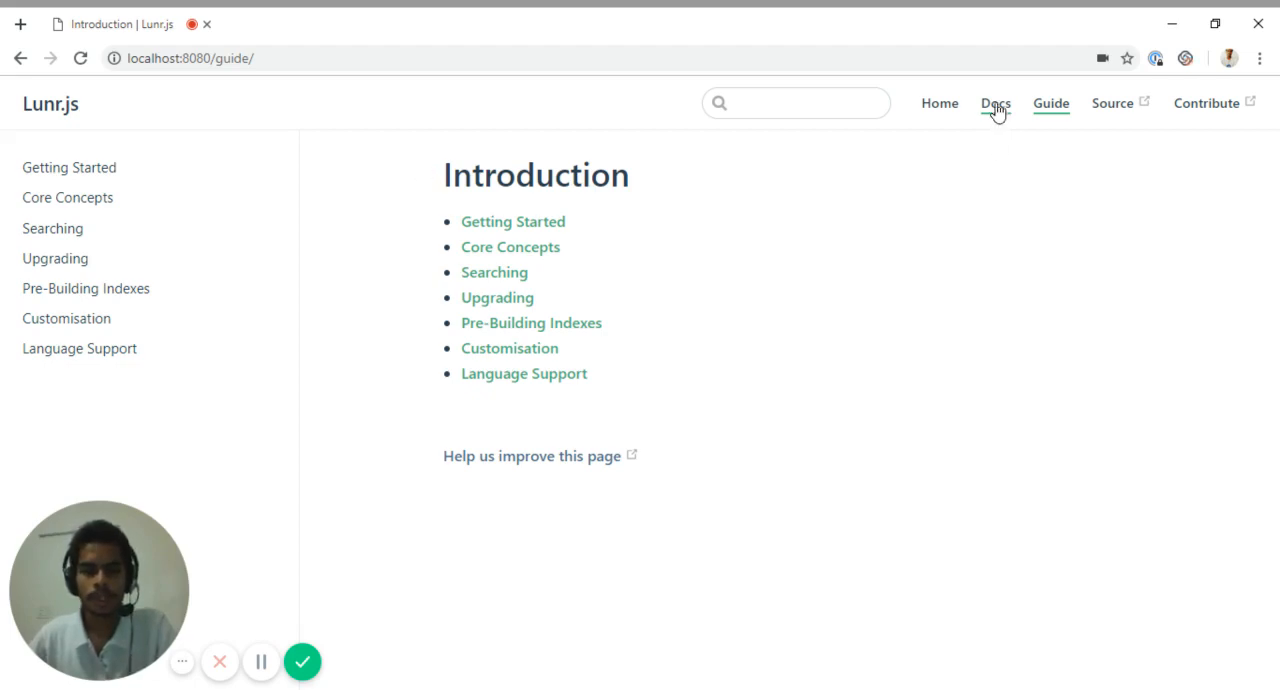
mouse_move(1003, 112)
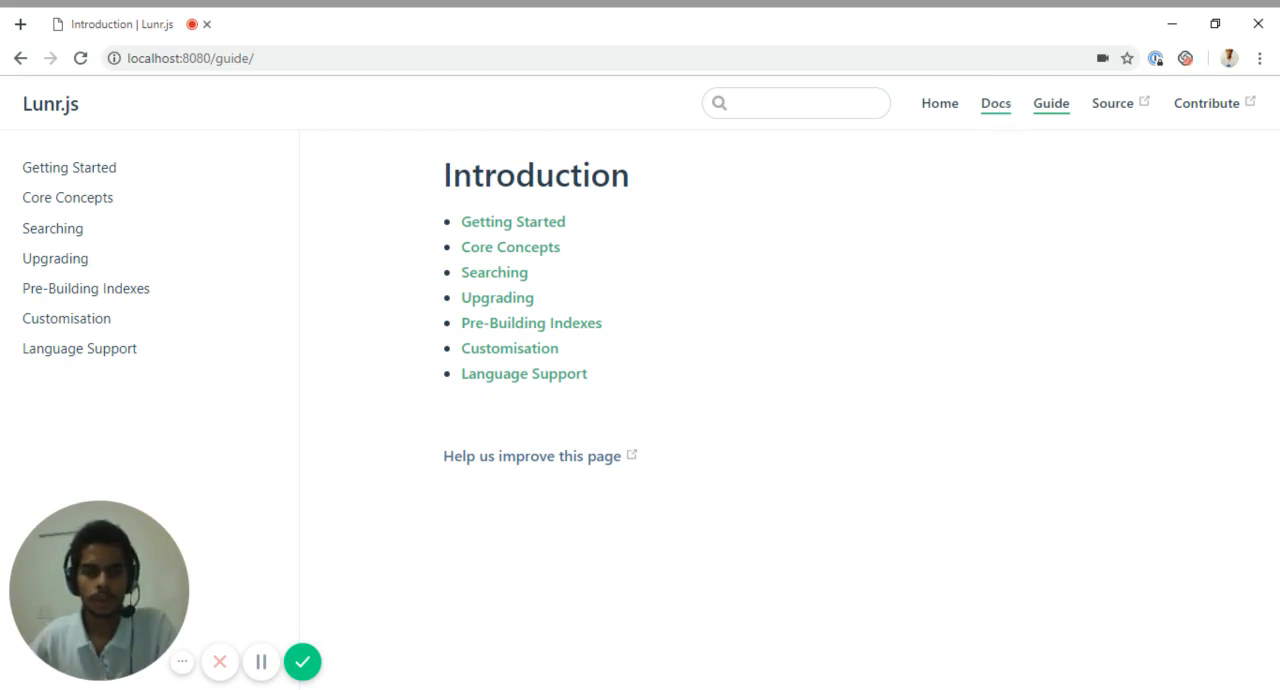
- Glance at the API docs introduction, return to the guide, and open Getting Started's Installation section
click(995, 103)
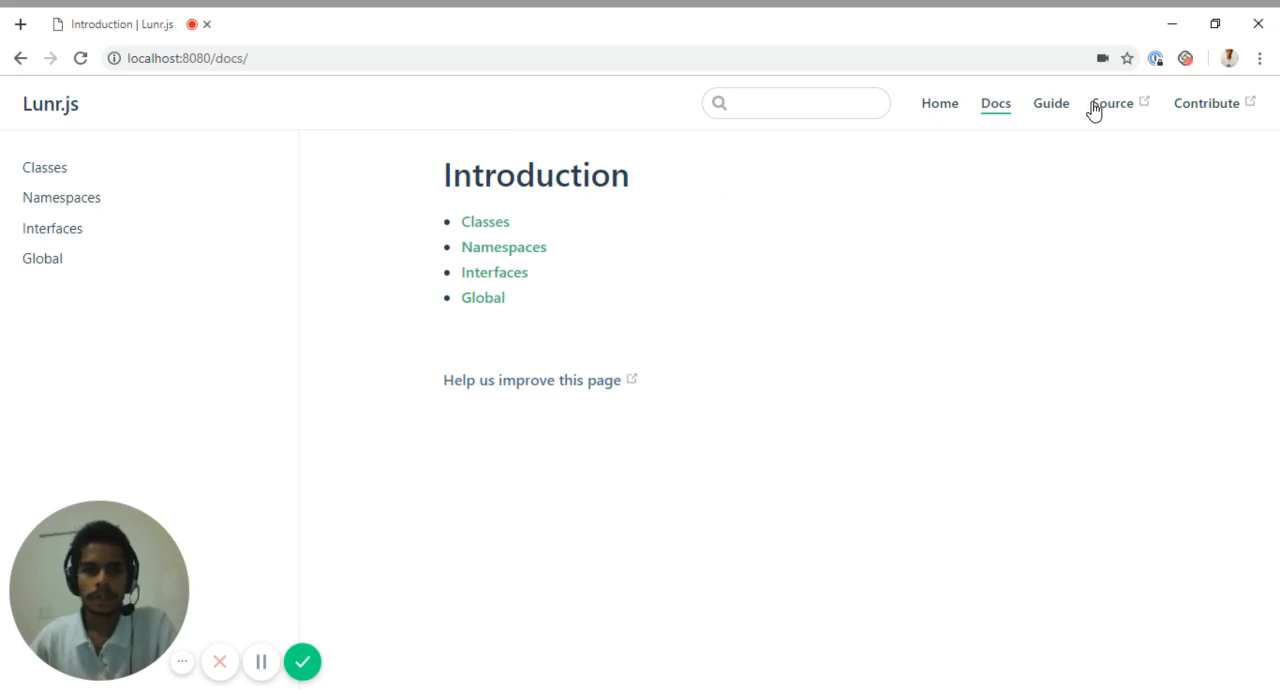
click(1051, 103)
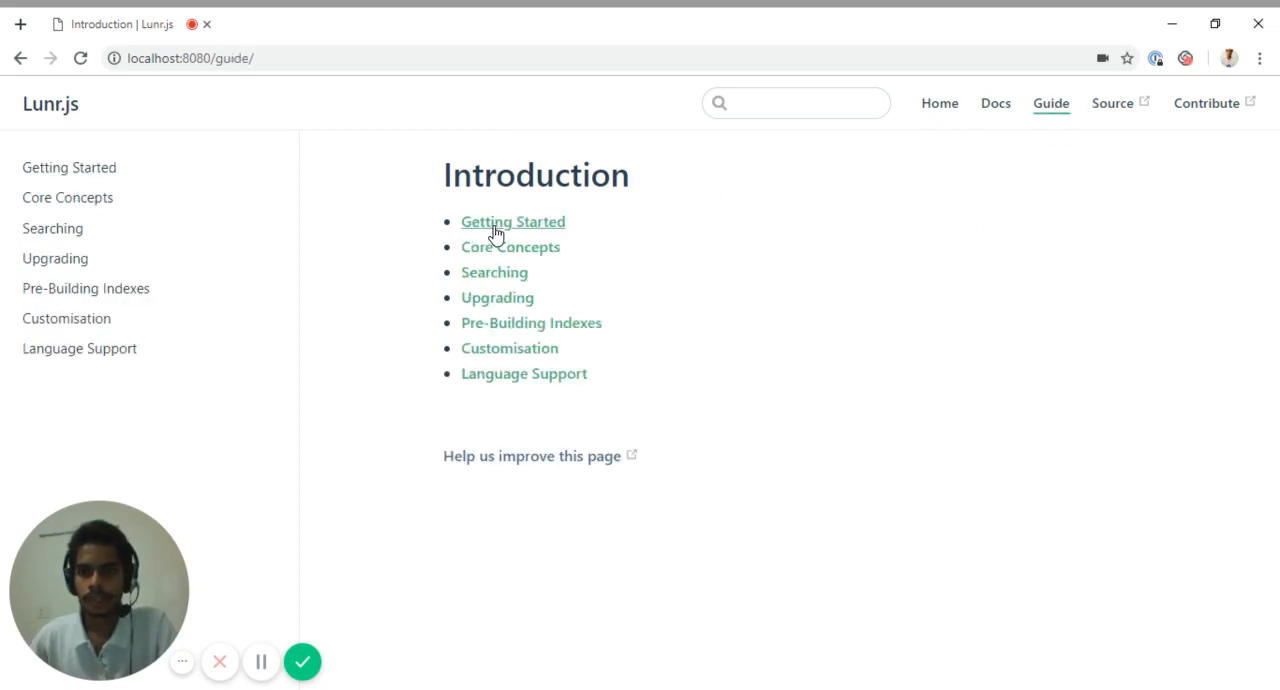
click(513, 221)
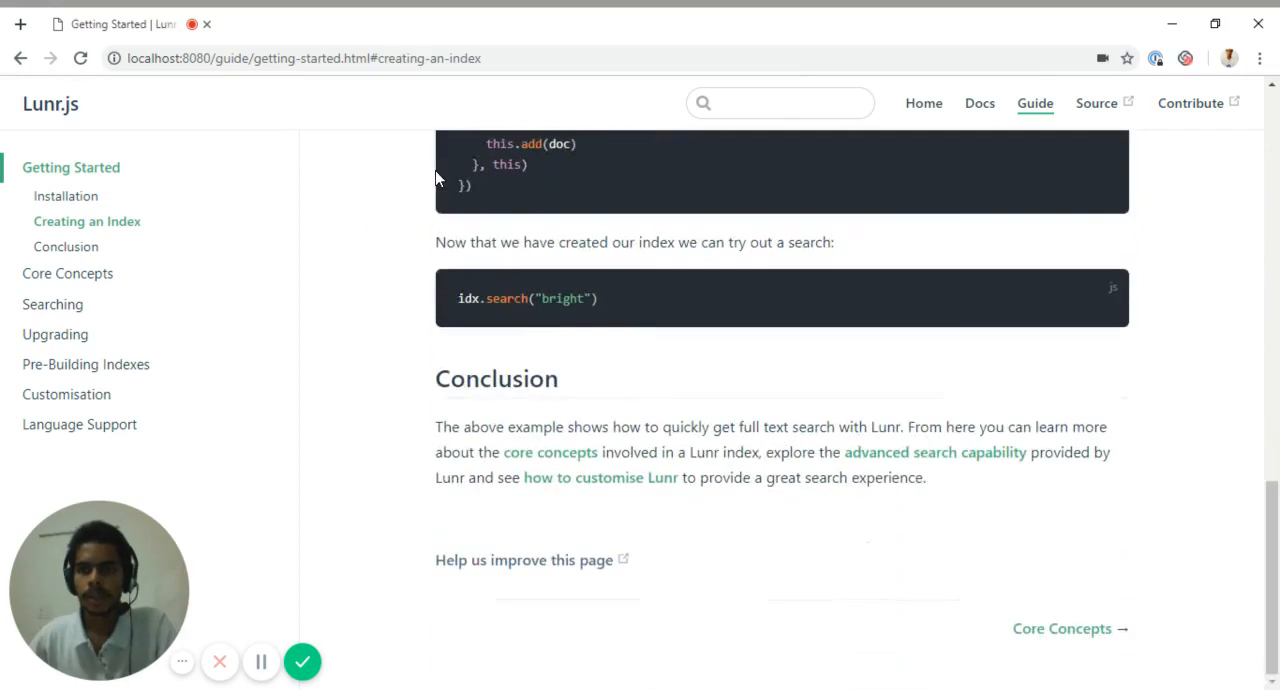
scroll(up, 3)
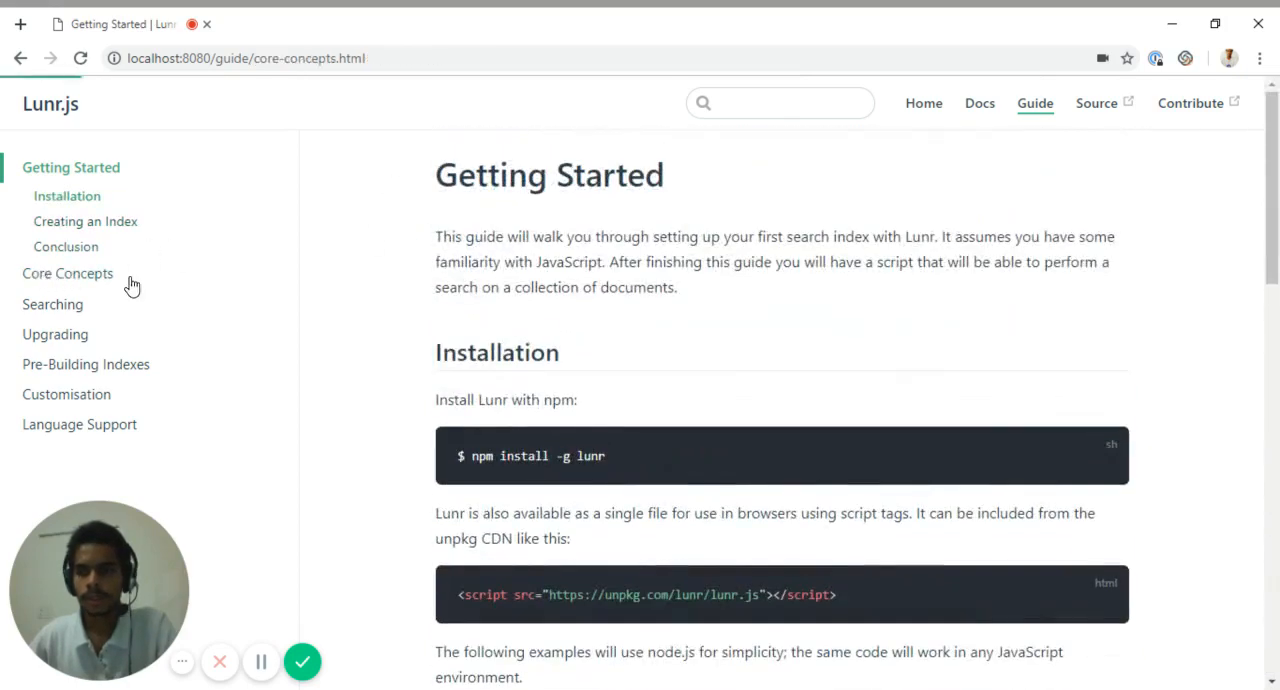
- Open the Core Concepts guide at its Search Results section
click(67, 273)
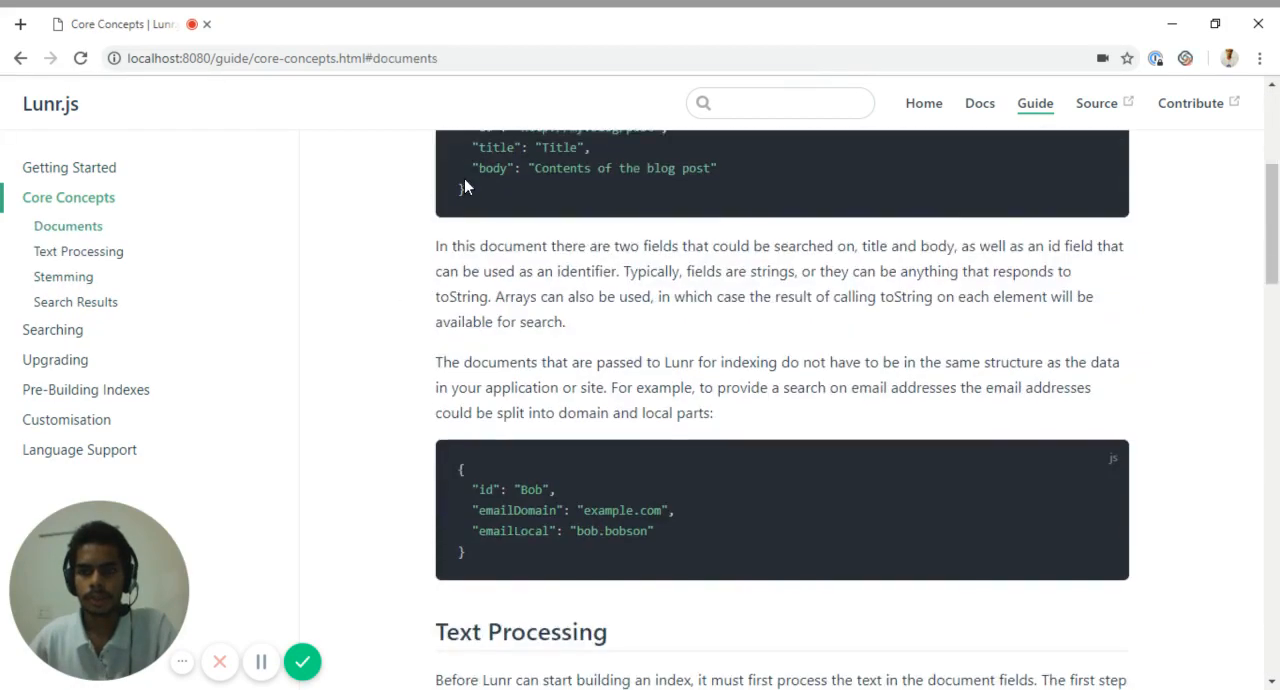
click(76, 301)
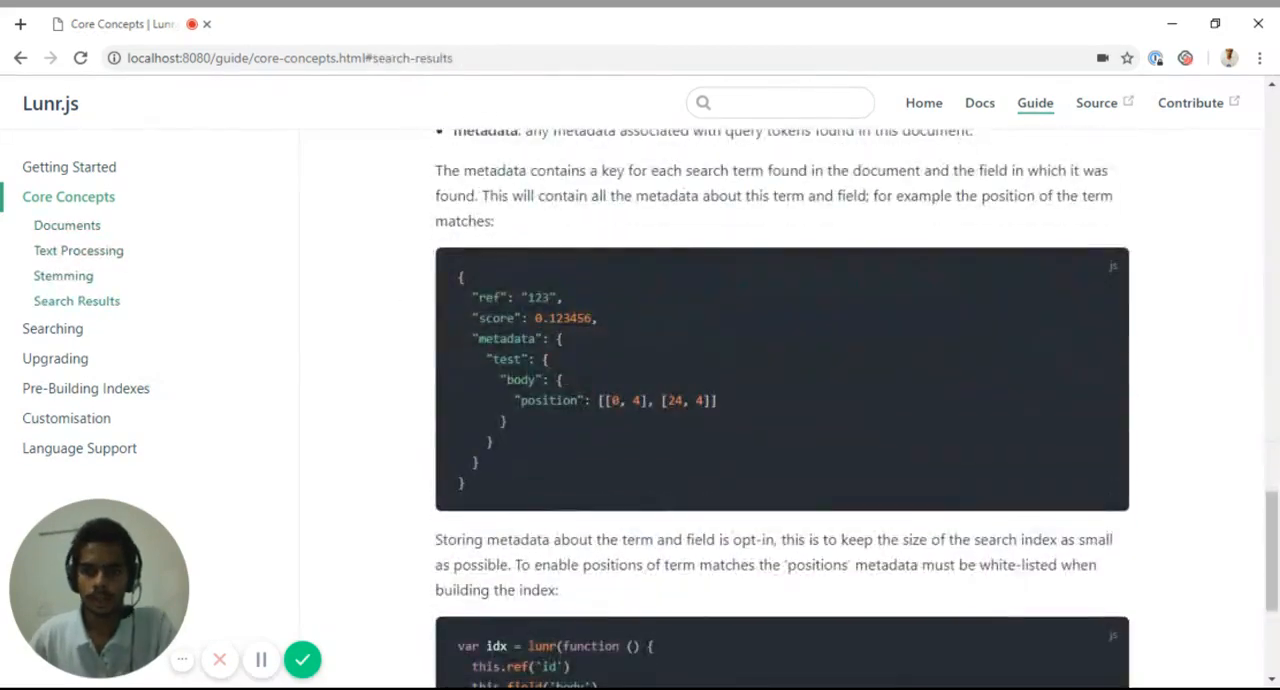
scroll(down, 3)
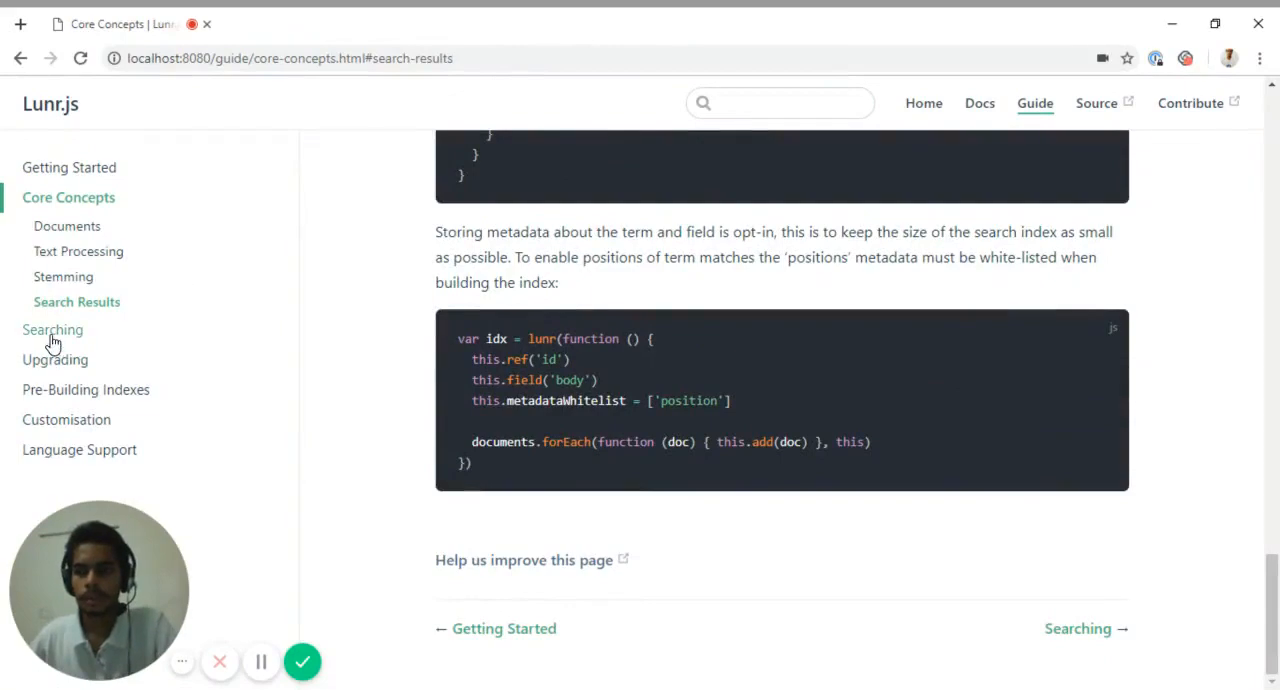
- Read through the Searching guide, then continue to the Upgrading guide
click(52, 329)
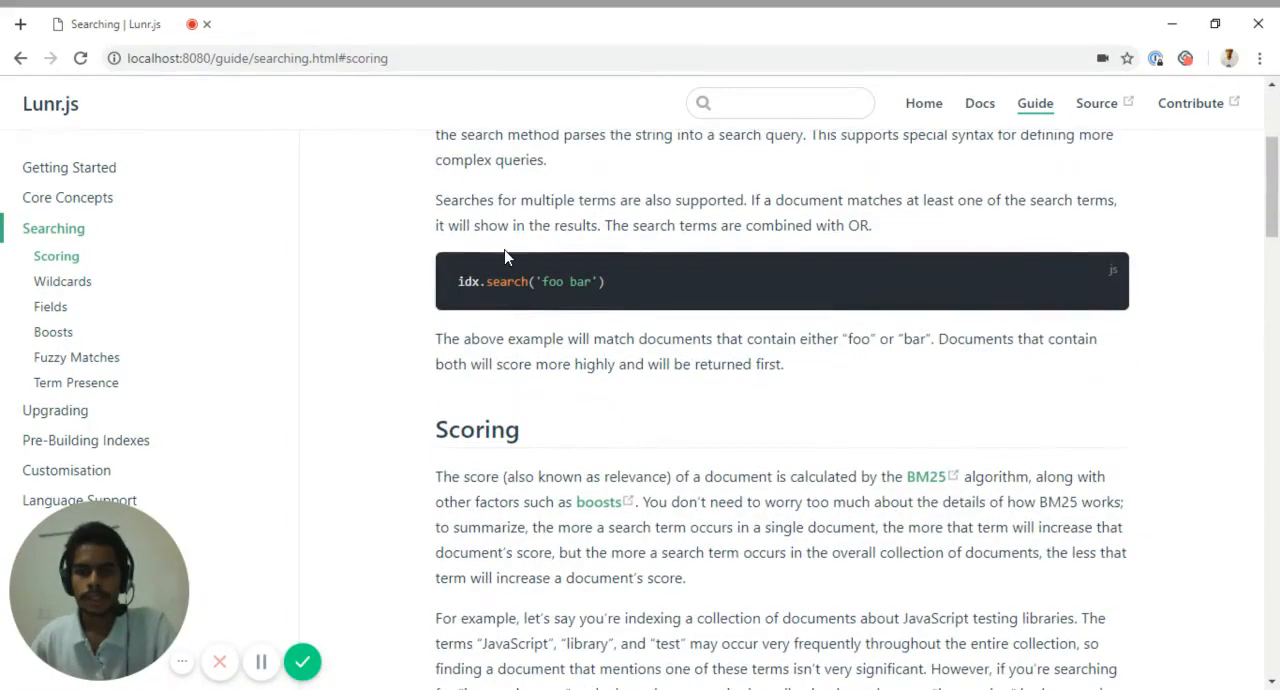
scroll(down, 3)
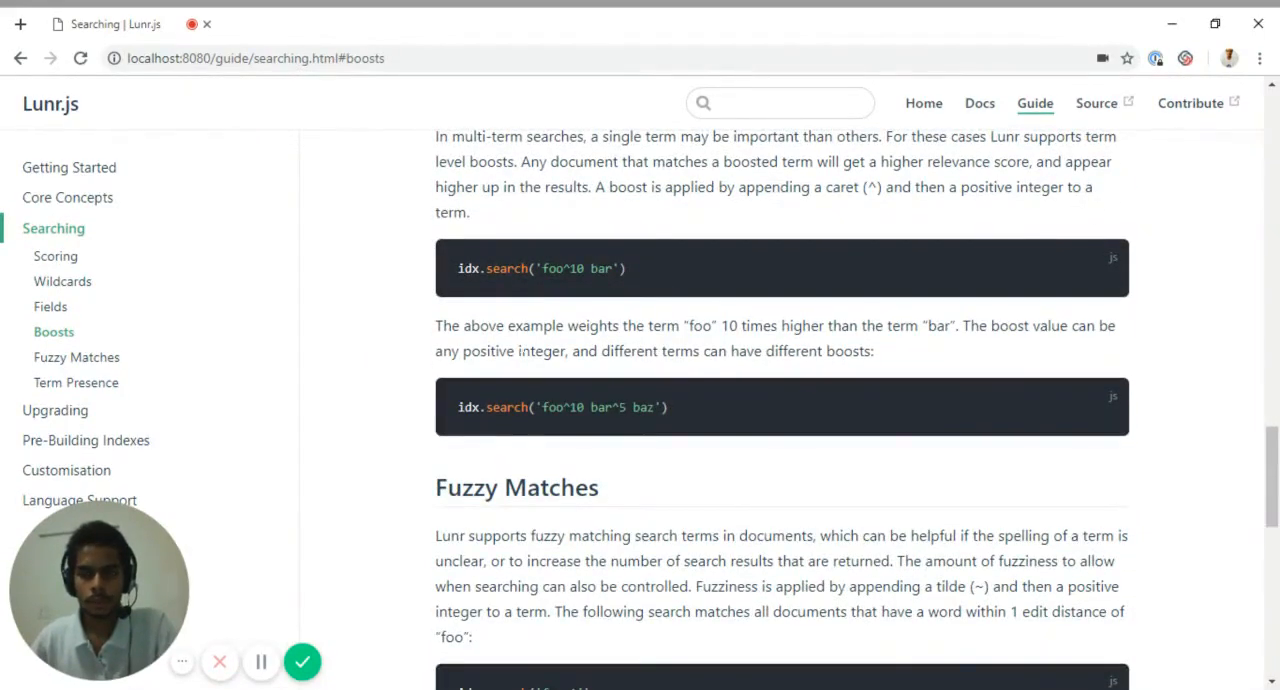
scroll(down, 3)
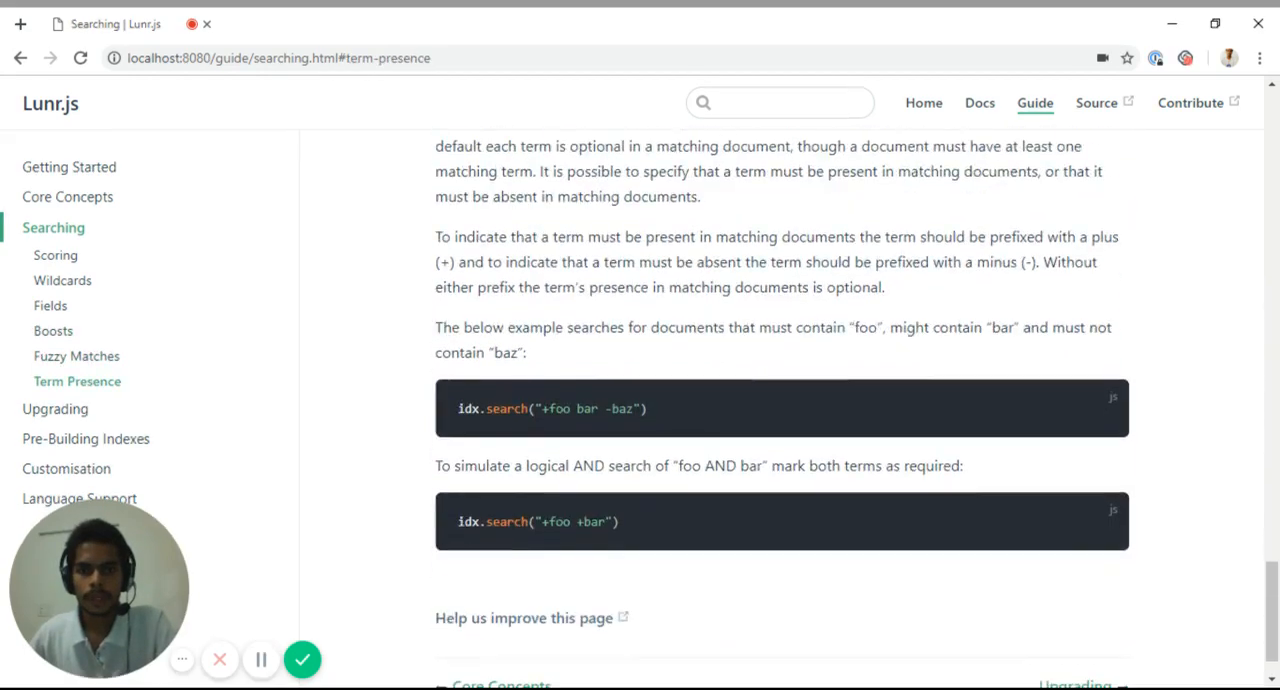
scroll(down, 3)
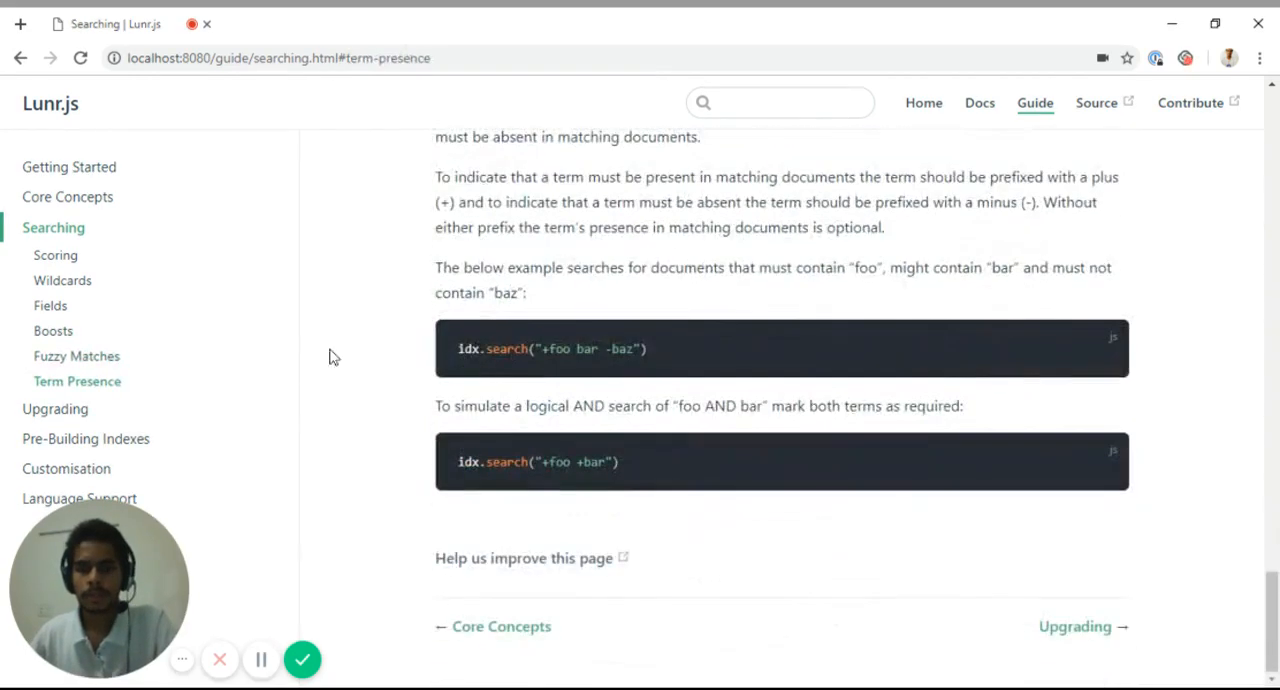
click(1075, 626)
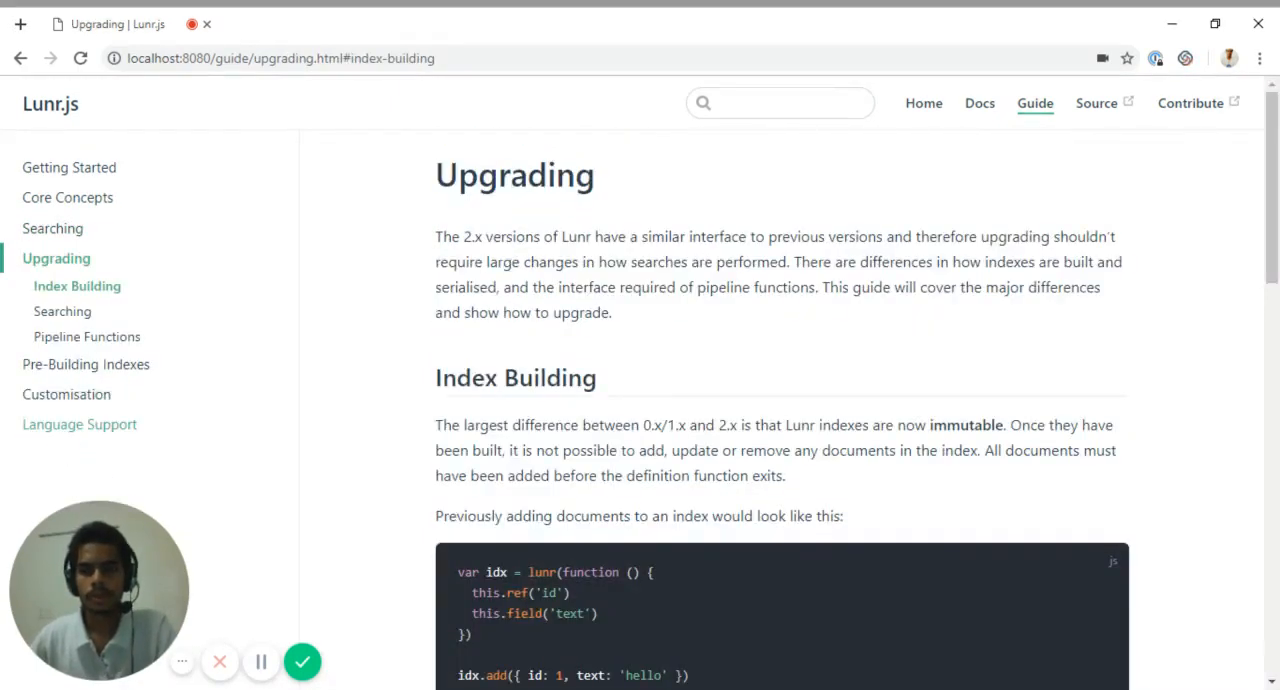
- Visit Language Support, then jump to Customisation's Pipeline Functions section and focus the search box
click(79, 424)
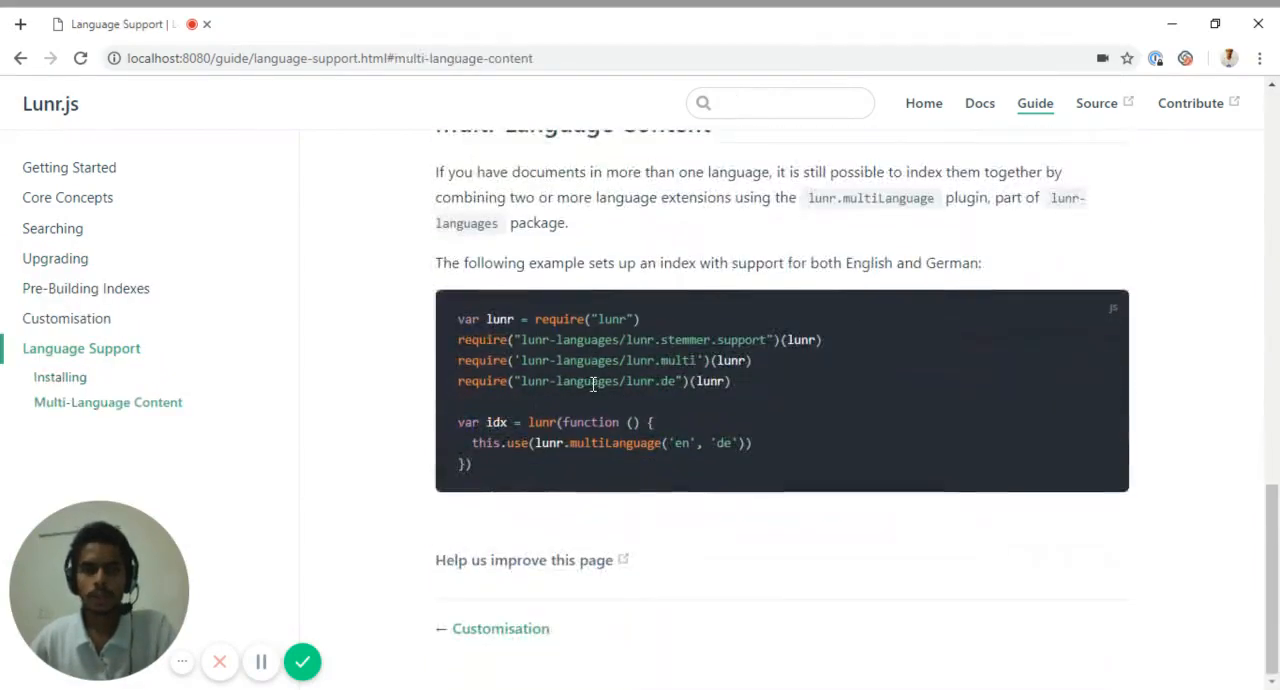
click(500, 628)
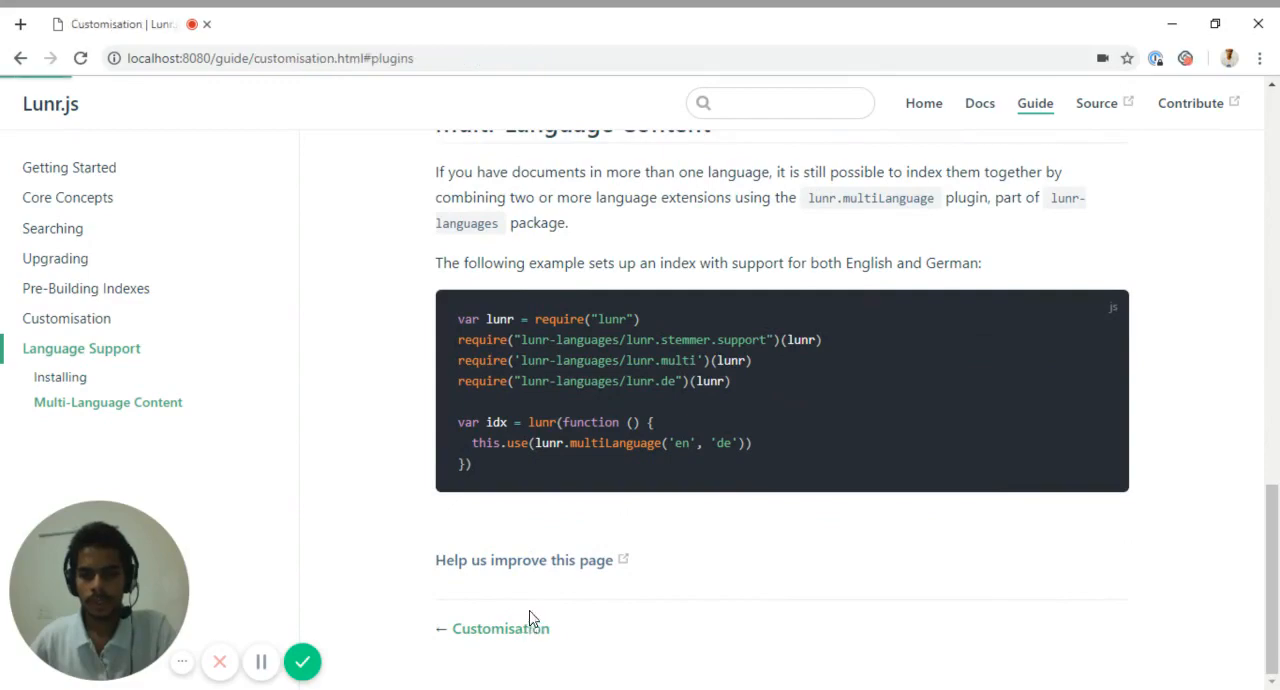
scroll(up, 3)
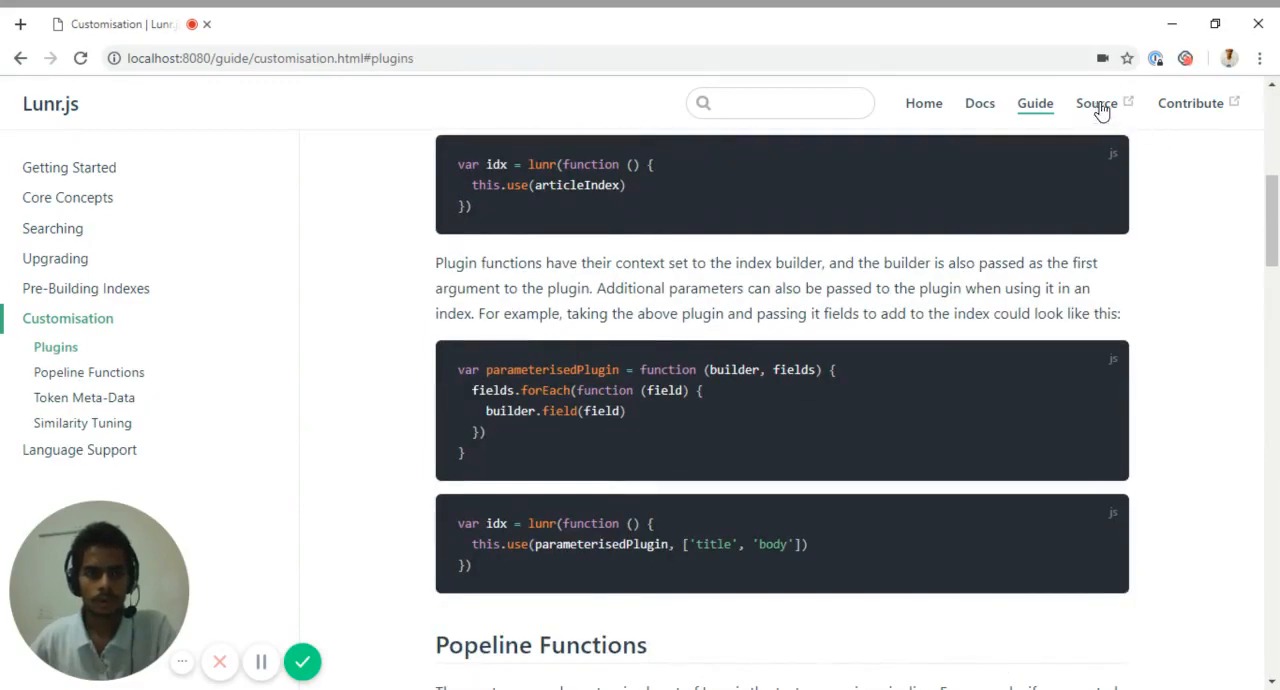
click(89, 372)
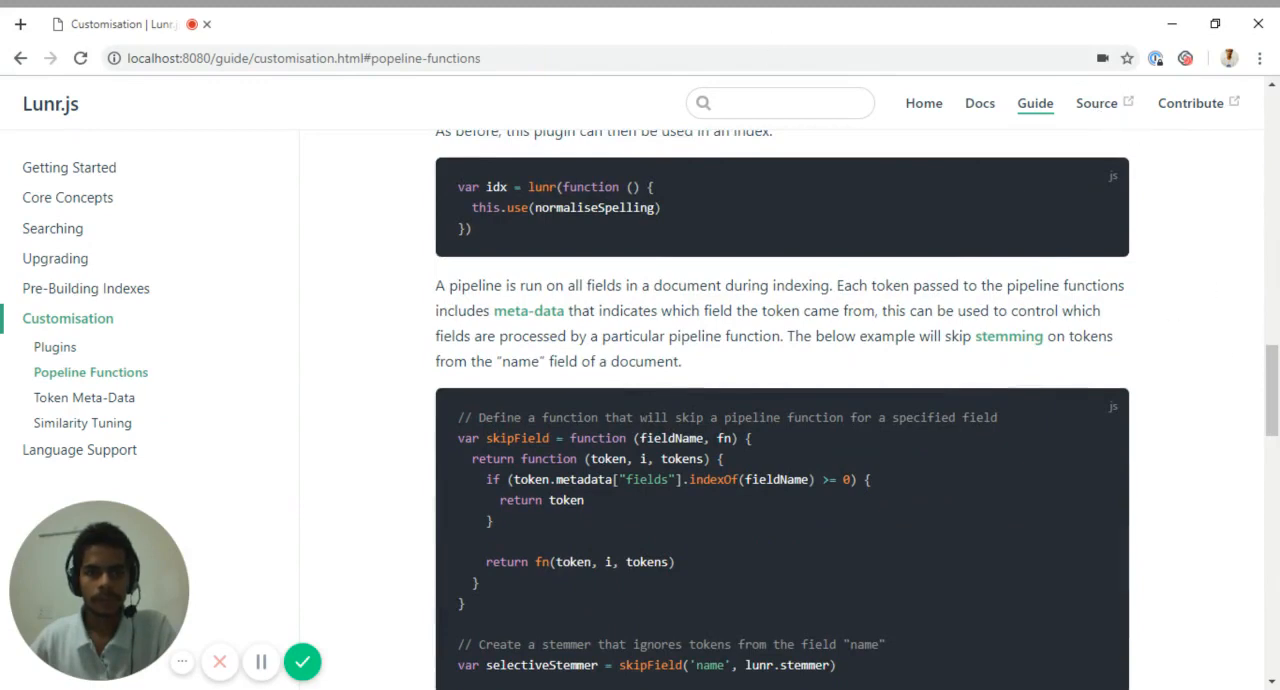
click(779, 103)
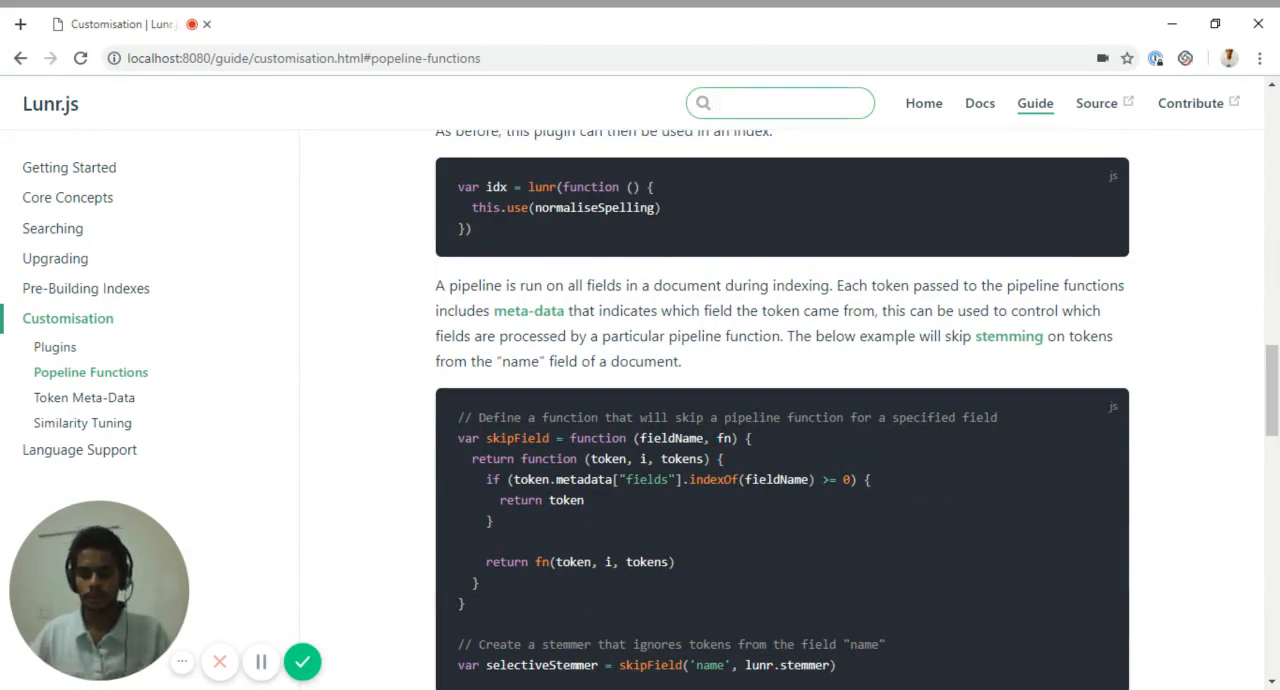
- Search the docs for 'Lunr' and review lunr.Query()'s Properties and Members
text(Lunr)
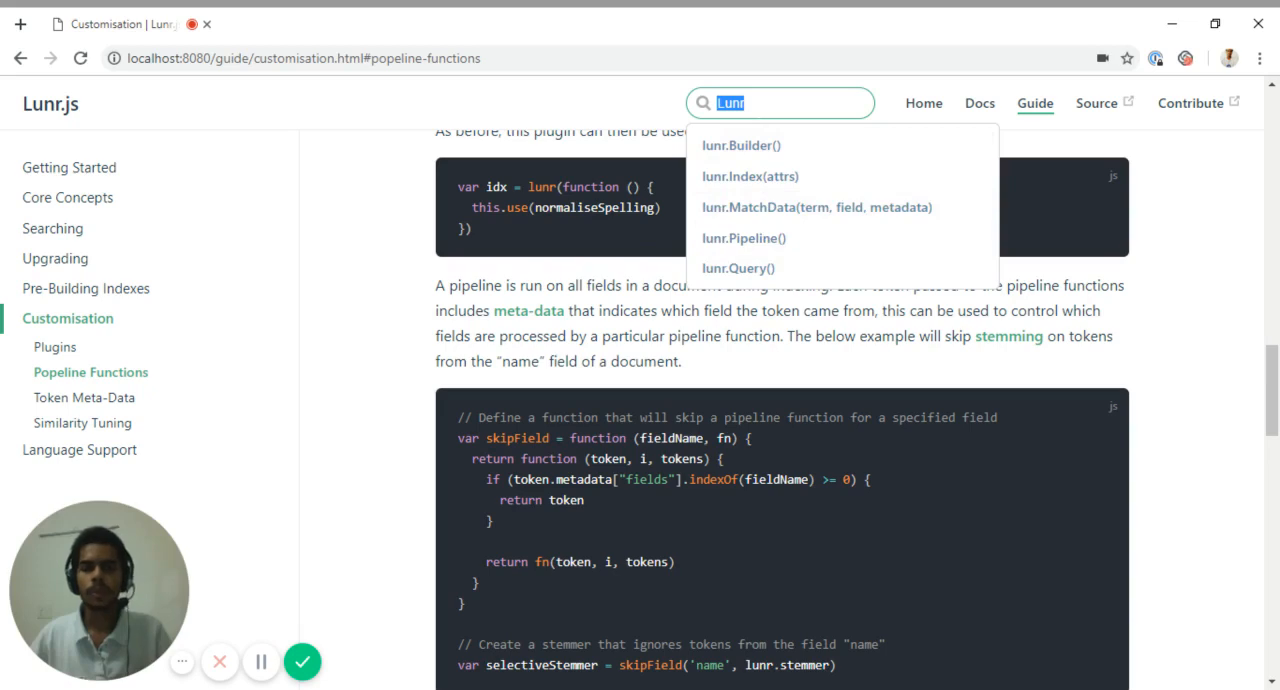
mouse_move(741, 145)
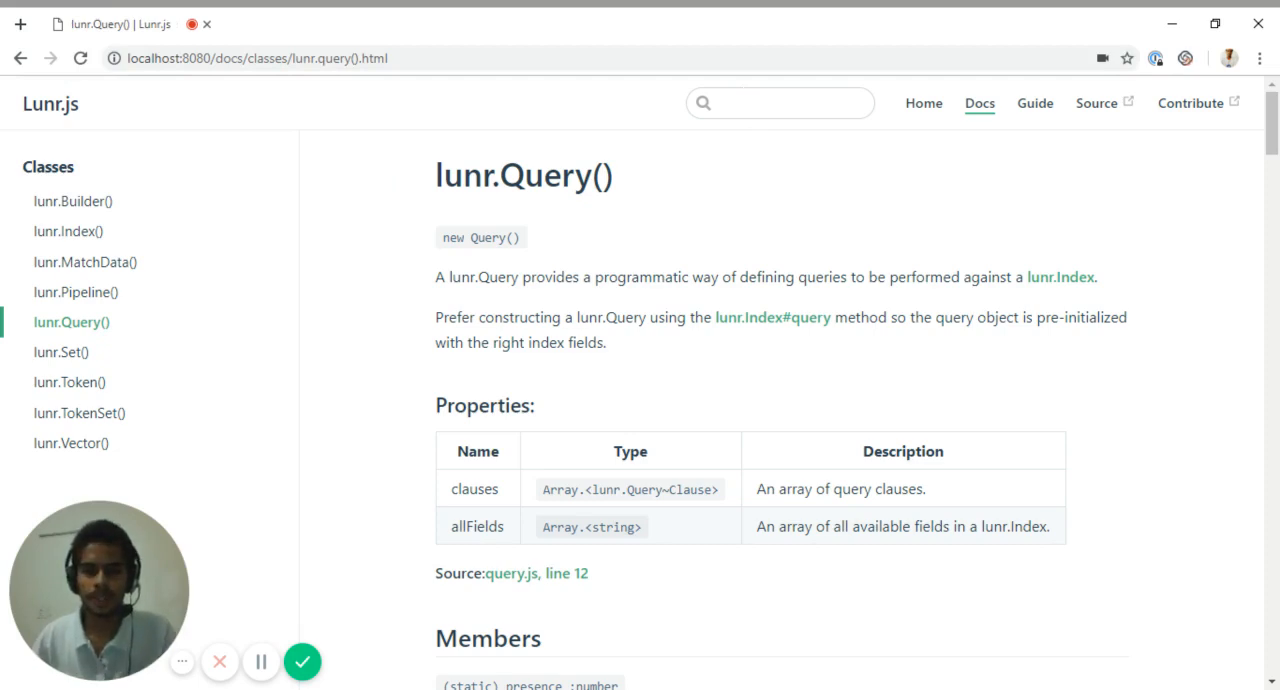
click(780, 102)
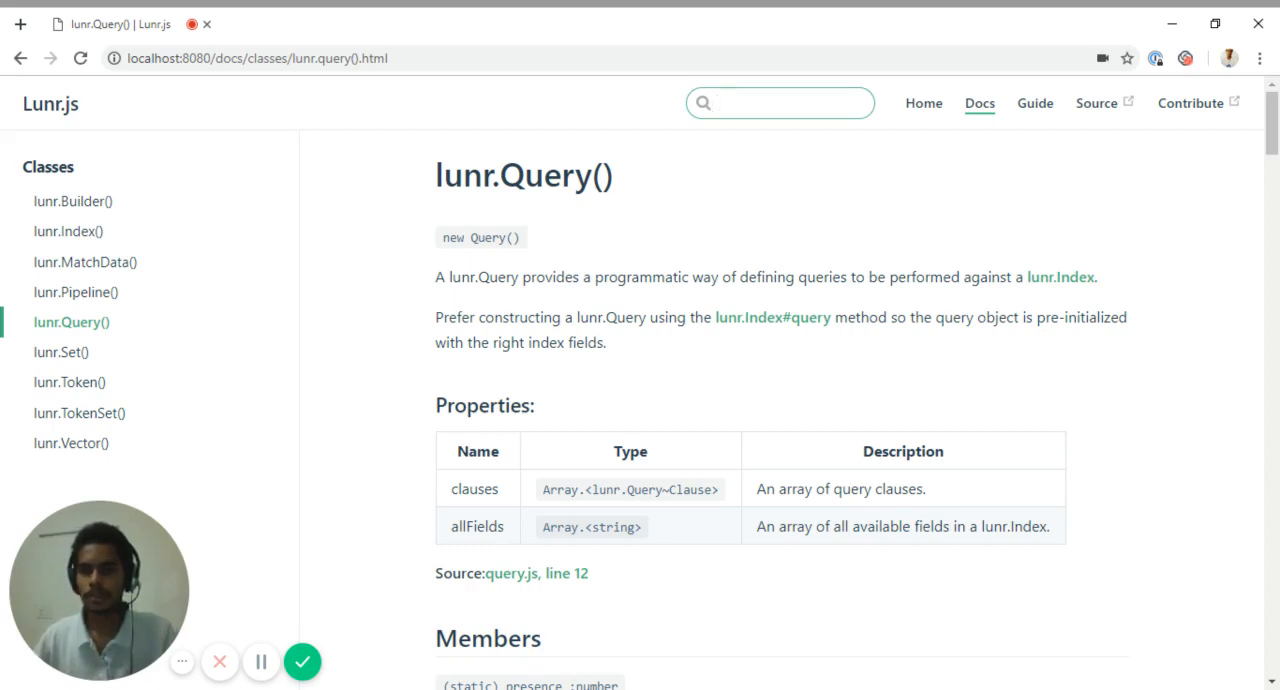
click(780, 103)
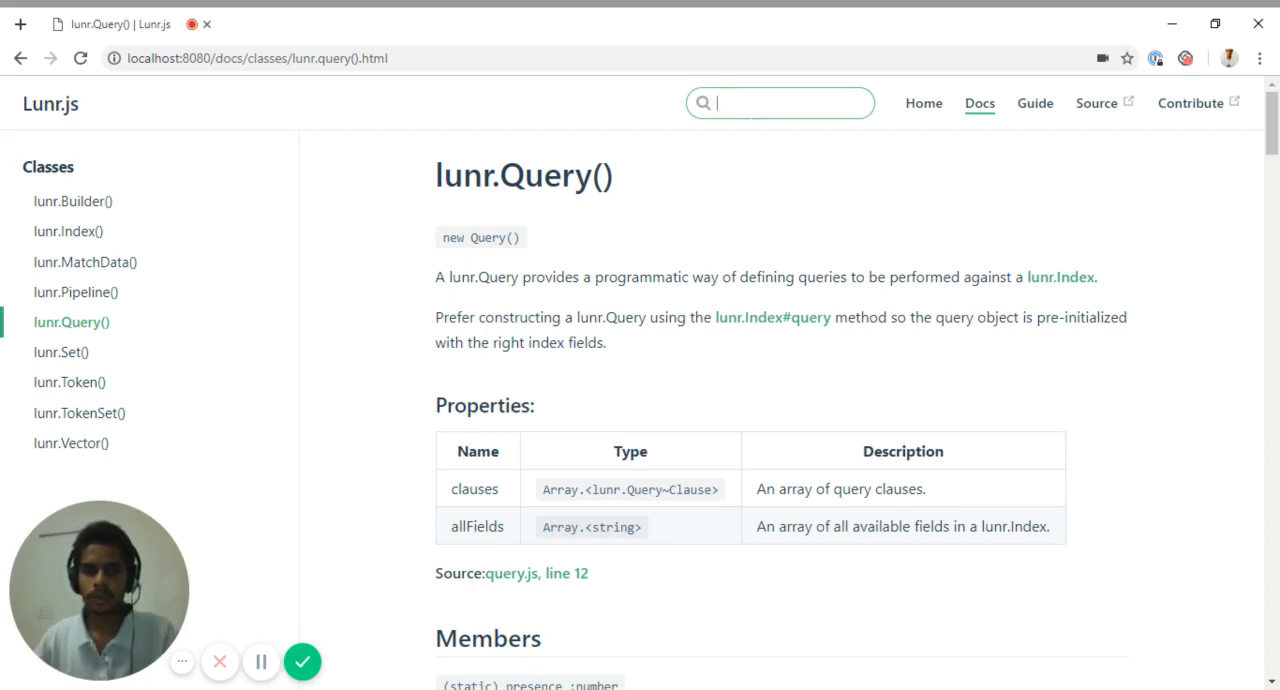
mouse_move(755, 137)
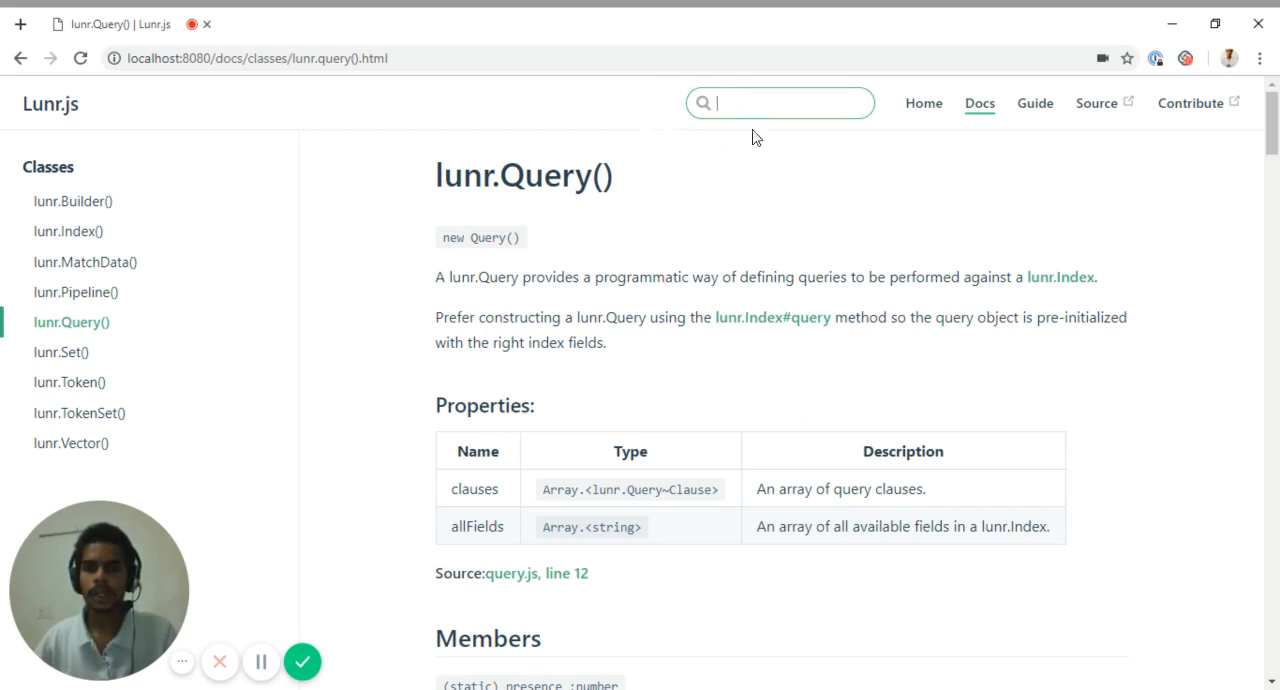
mouse_move(770, 142)
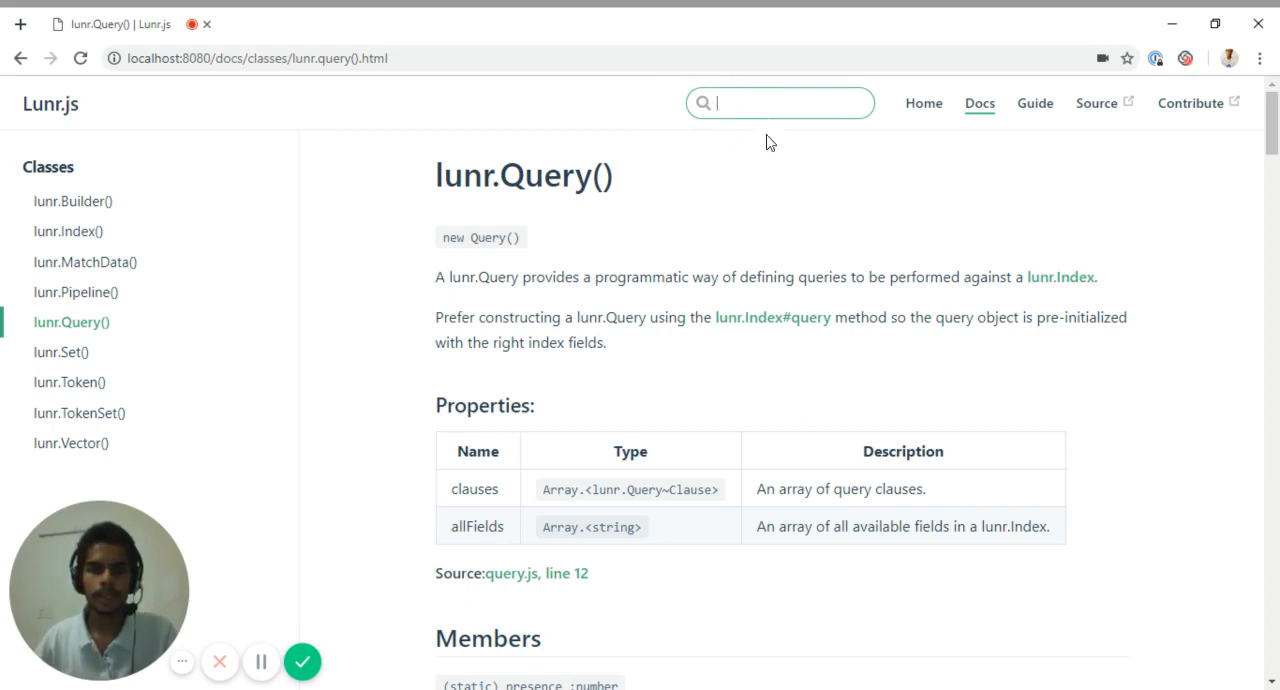
mouse_move(672, 95)
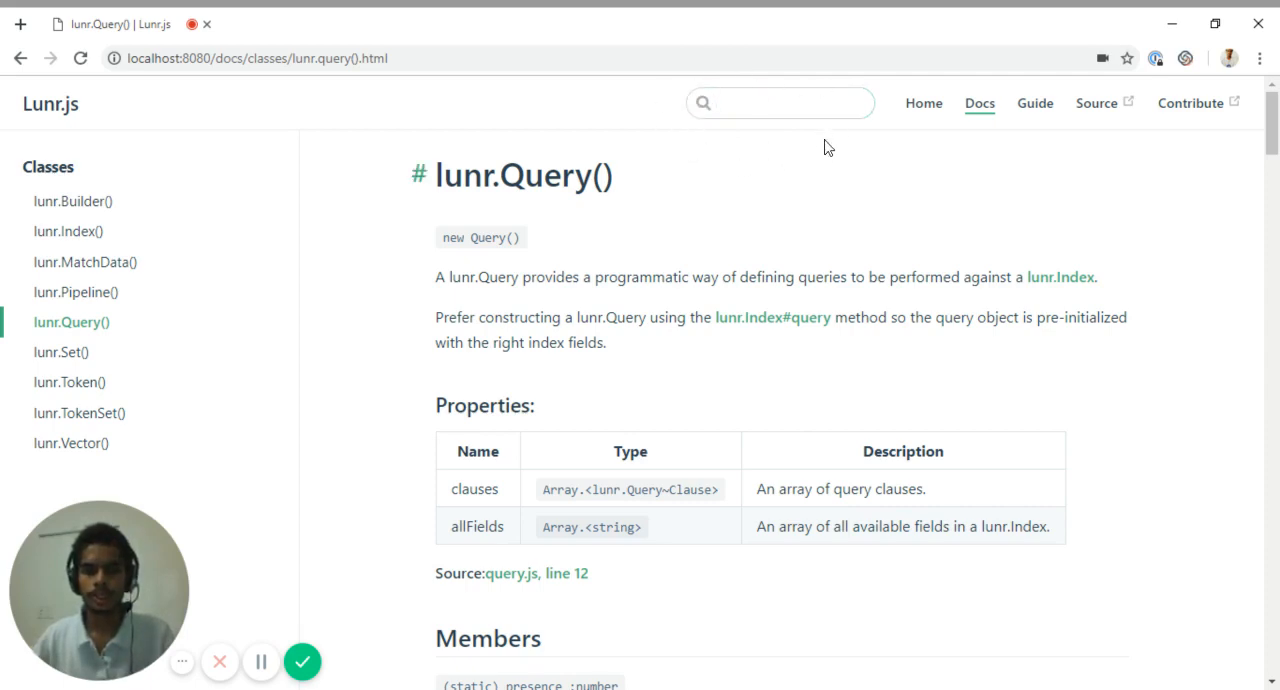
mouse_move(771, 211)
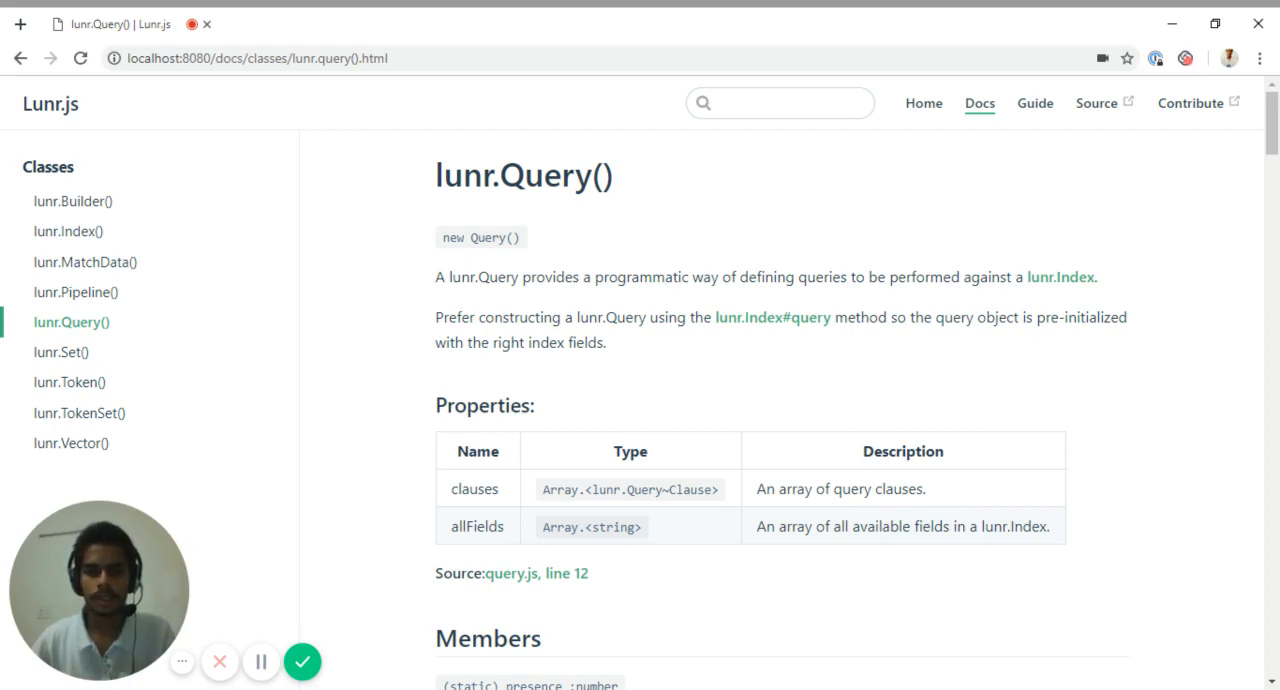
scroll(down, 3)
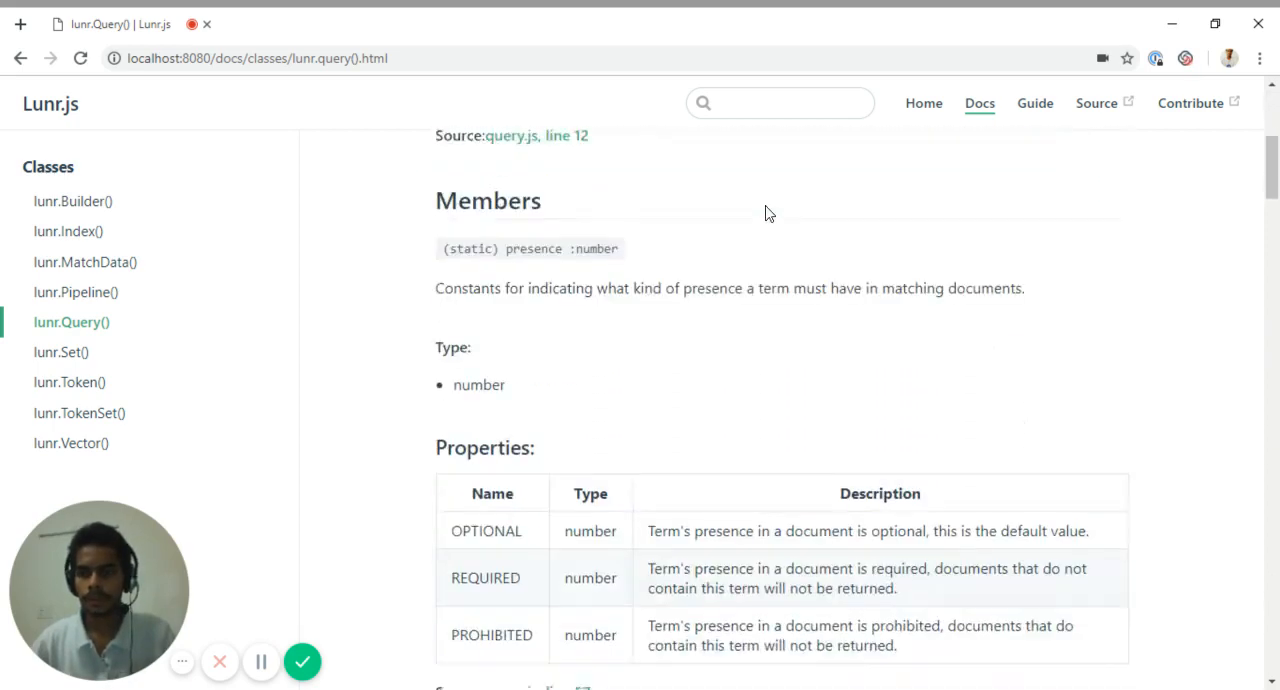
scroll(up, 3)
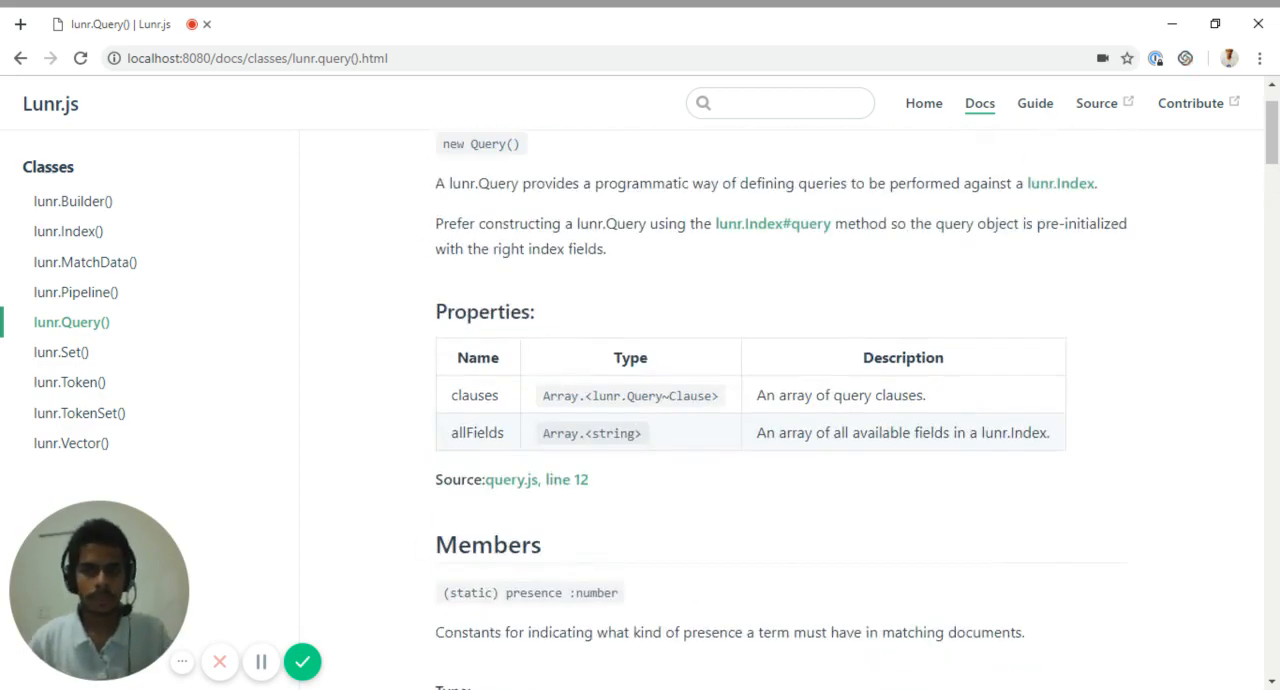
mouse_move(369, 108)
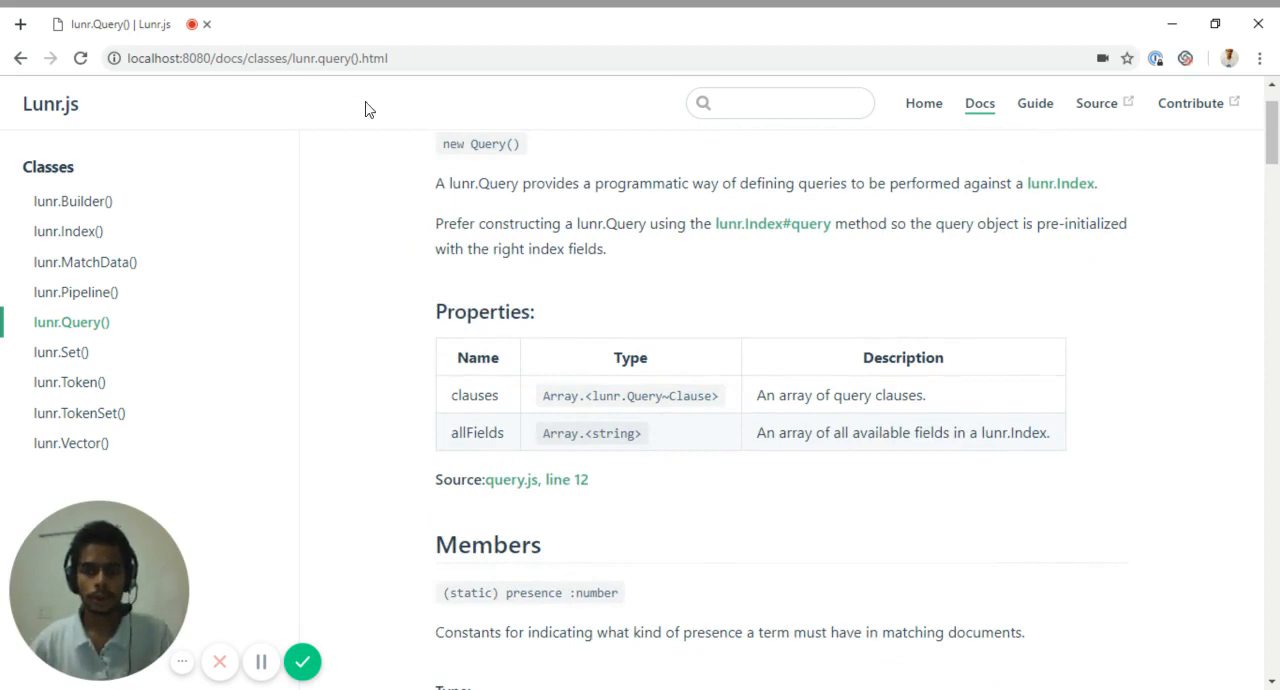
mouse_move(980, 103)
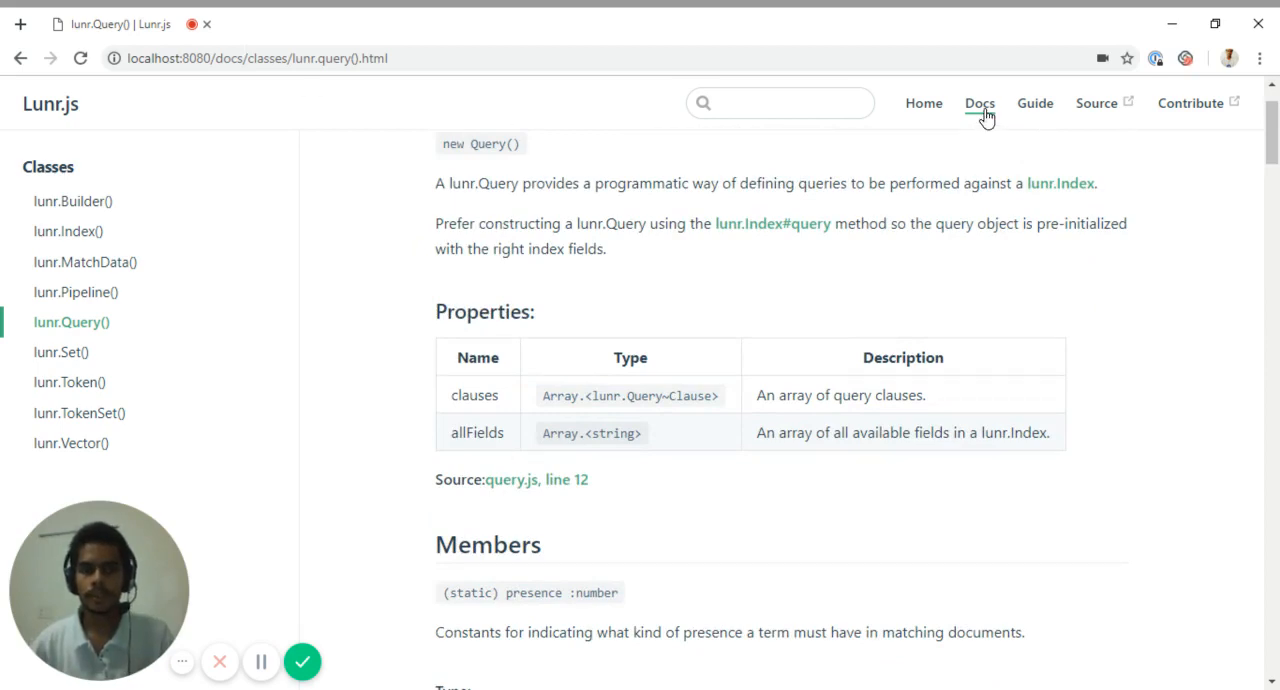
- Revisit the guide introduction, Upgrading and Language Support, then open Global's Type Definitions
click(1035, 103)
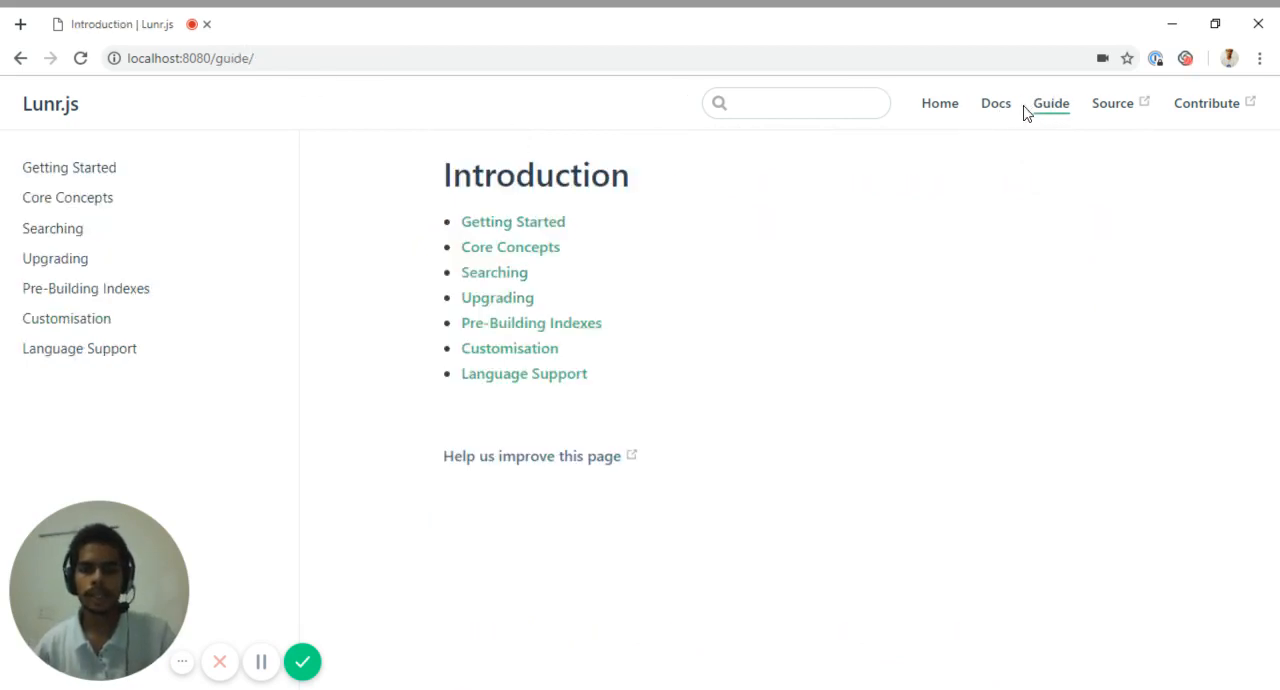
mouse_move(995, 103)
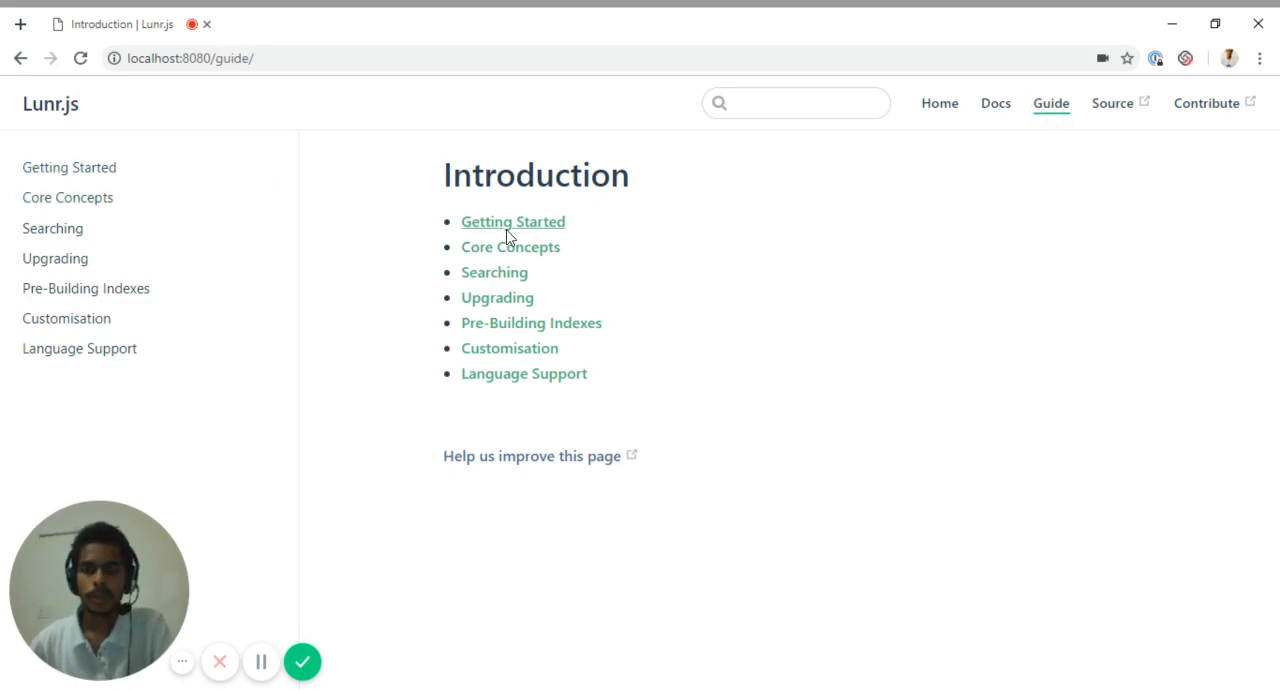
mouse_move(497, 305)
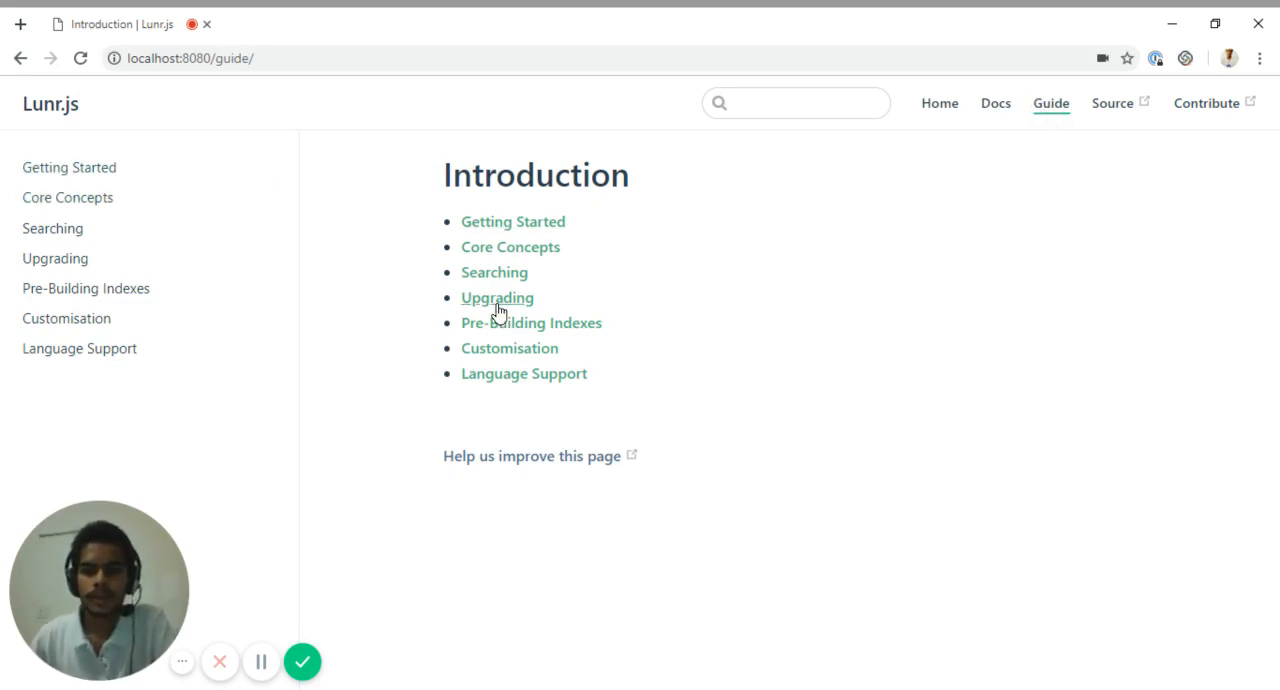
click(497, 297)
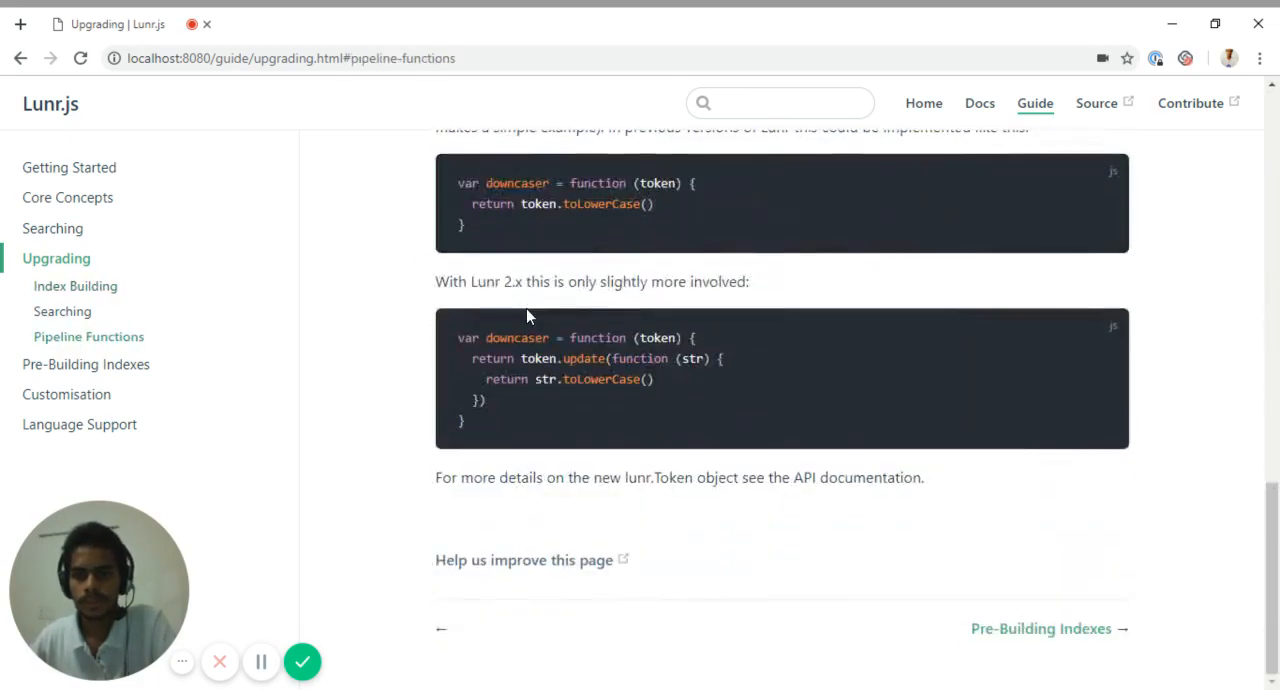
click(79, 424)
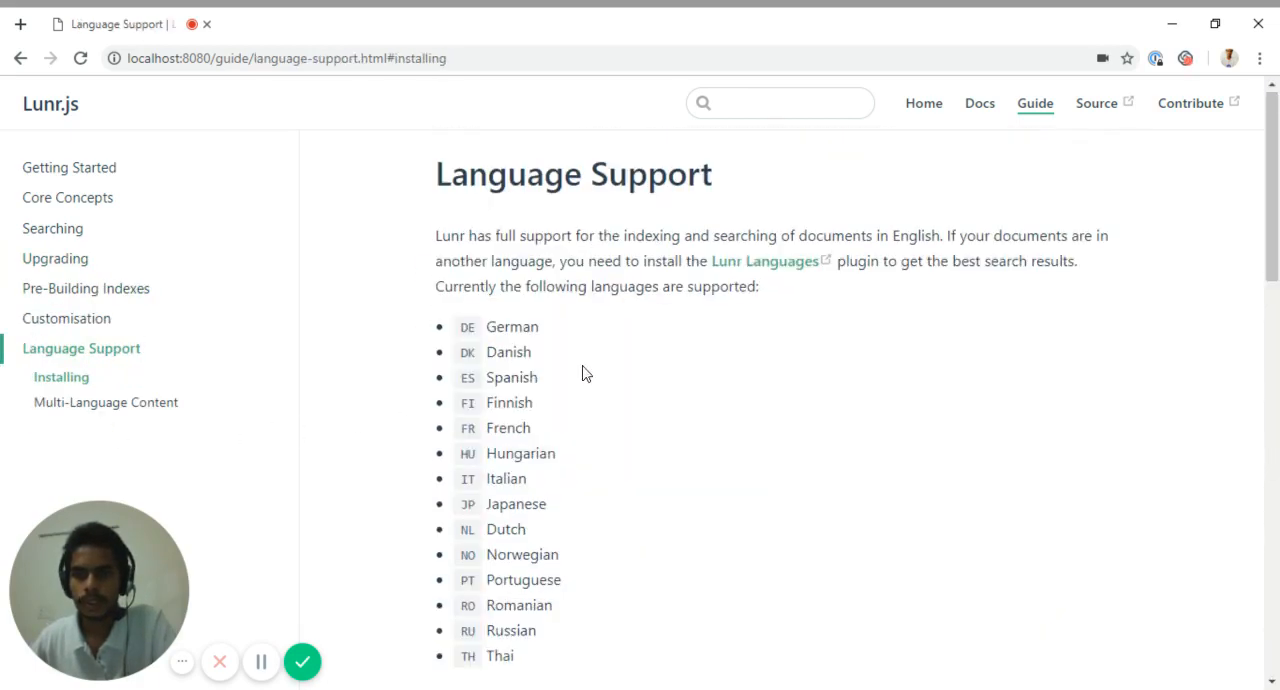
click(979, 103)
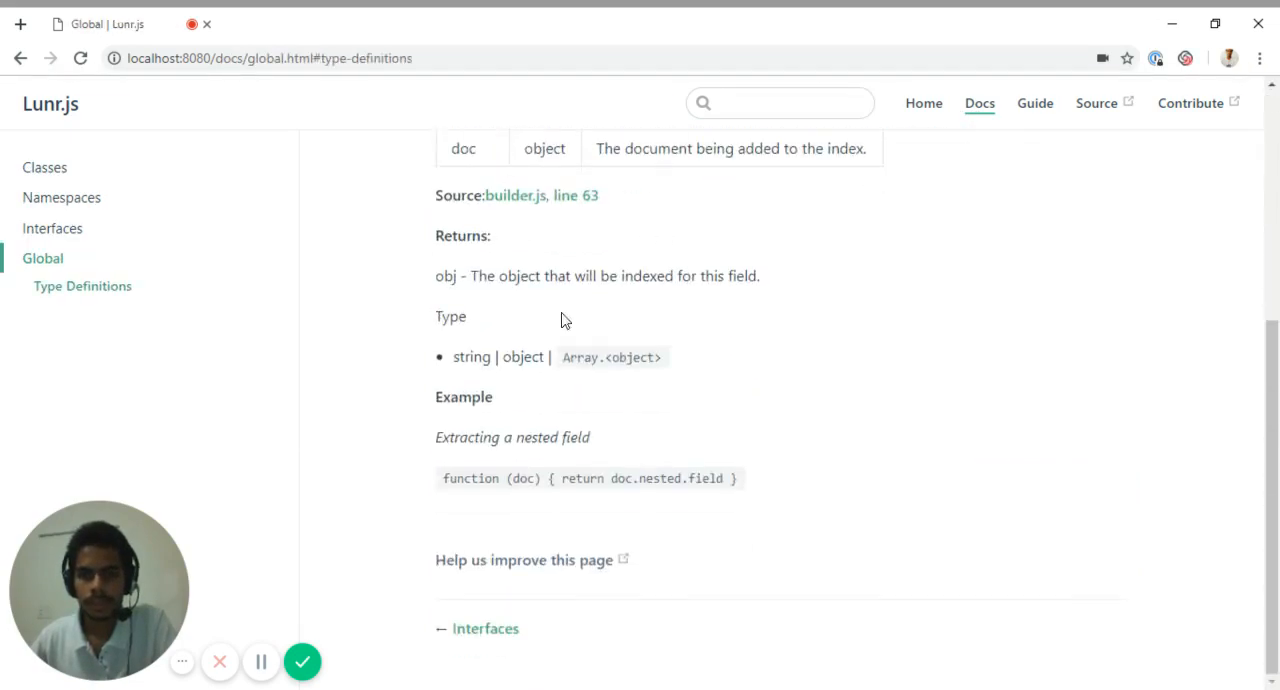
mouse_move(635, 533)
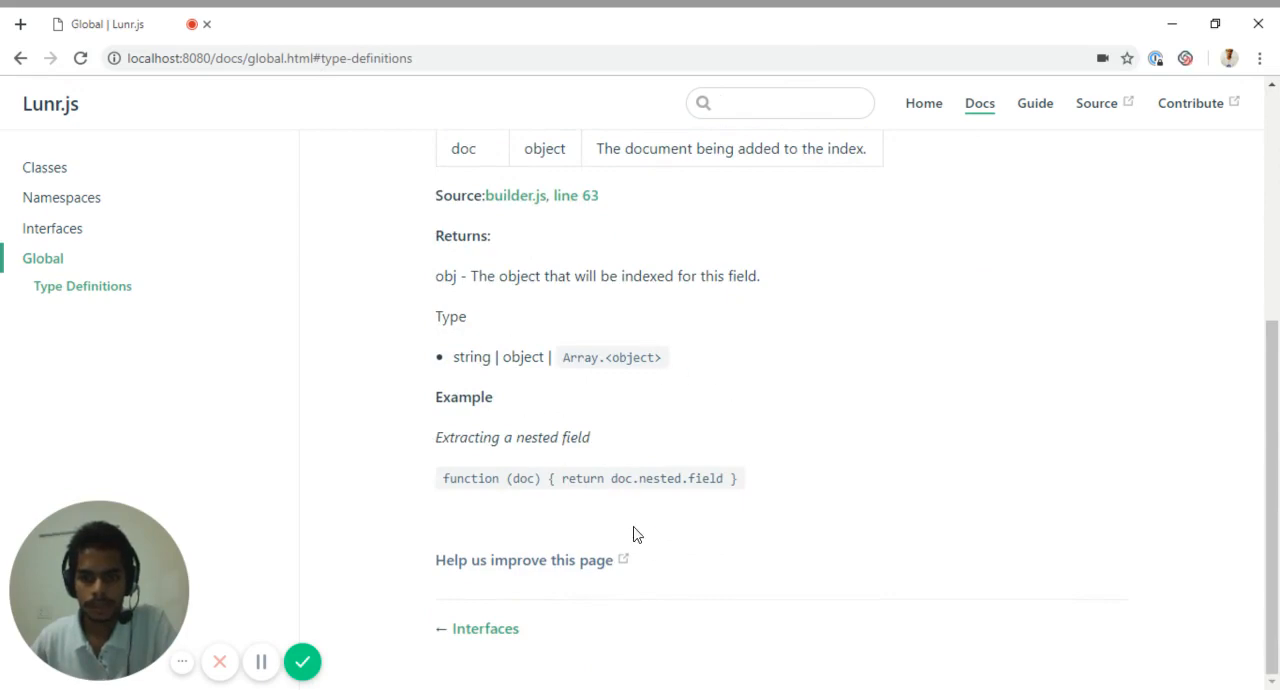
- Go from Namespaces to Classes and skim the lunr.MatchData() reference
scroll(up, 3)
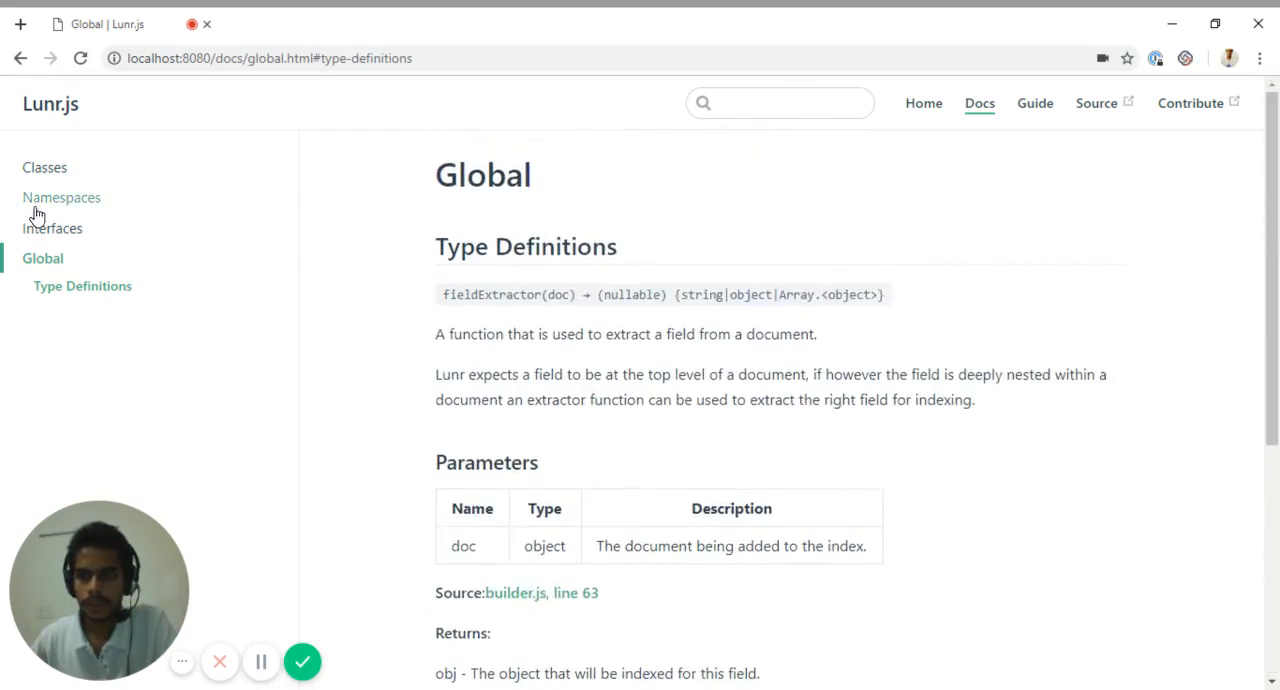
click(61, 197)
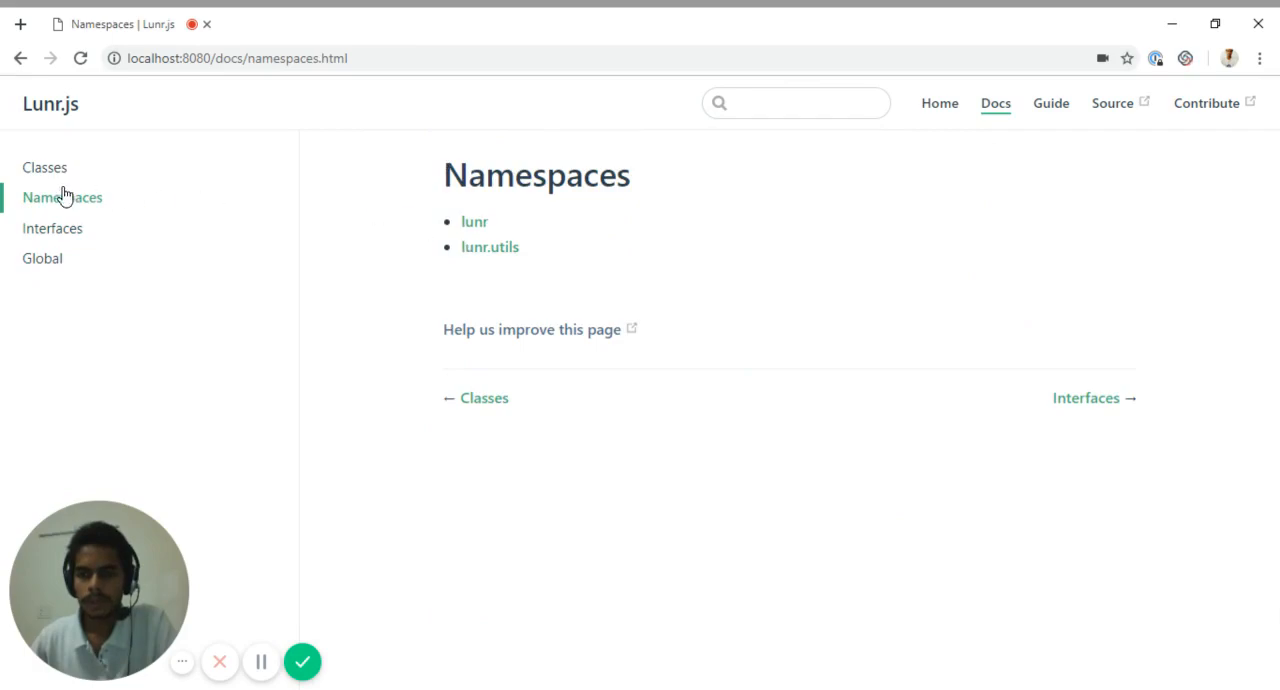
click(44, 167)
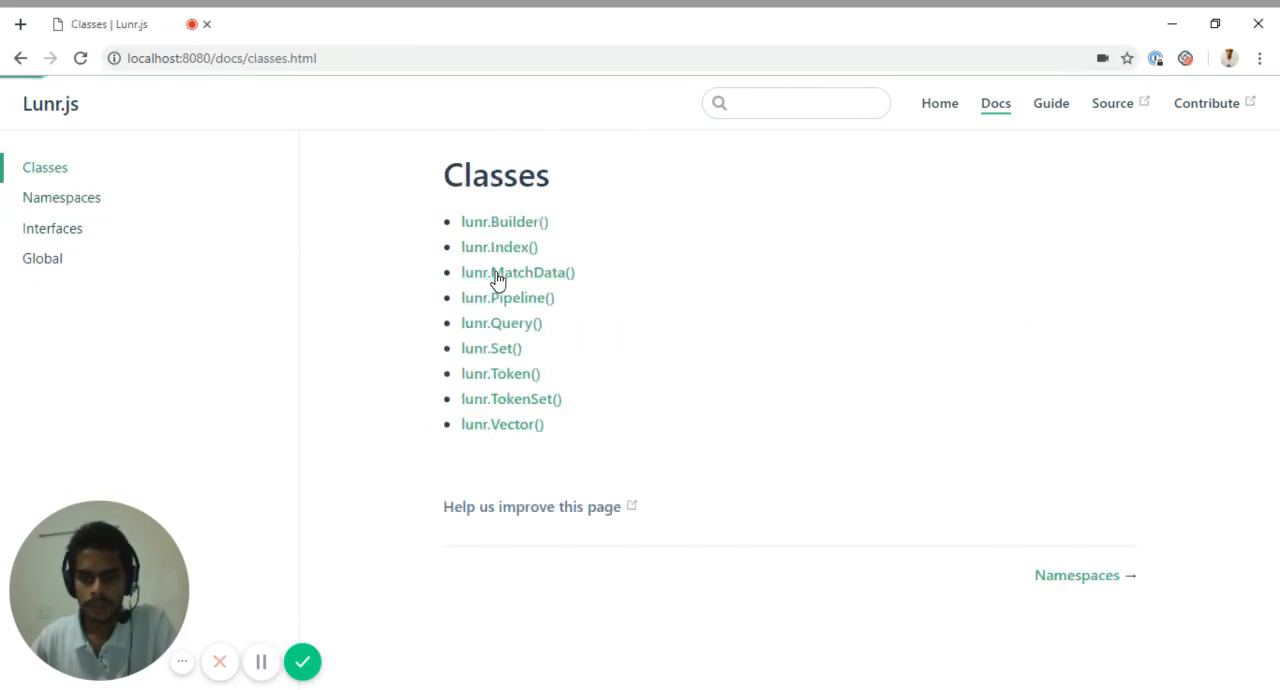
click(517, 272)
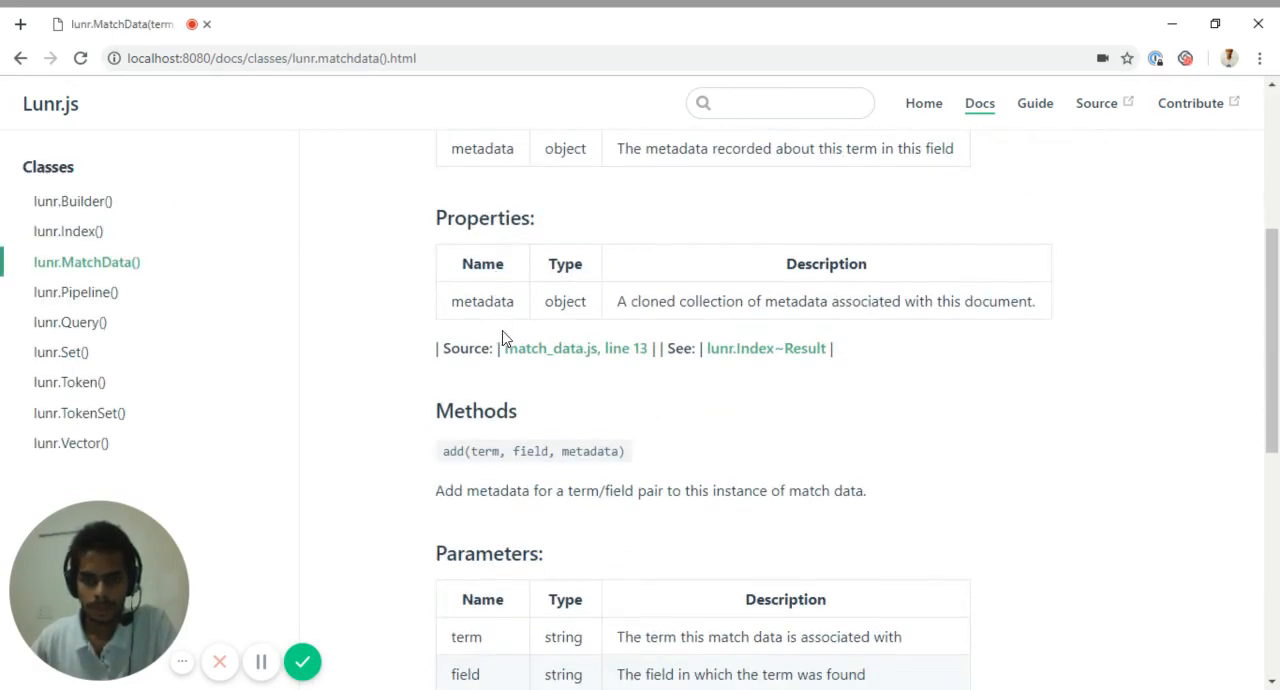
scroll(down, 3)
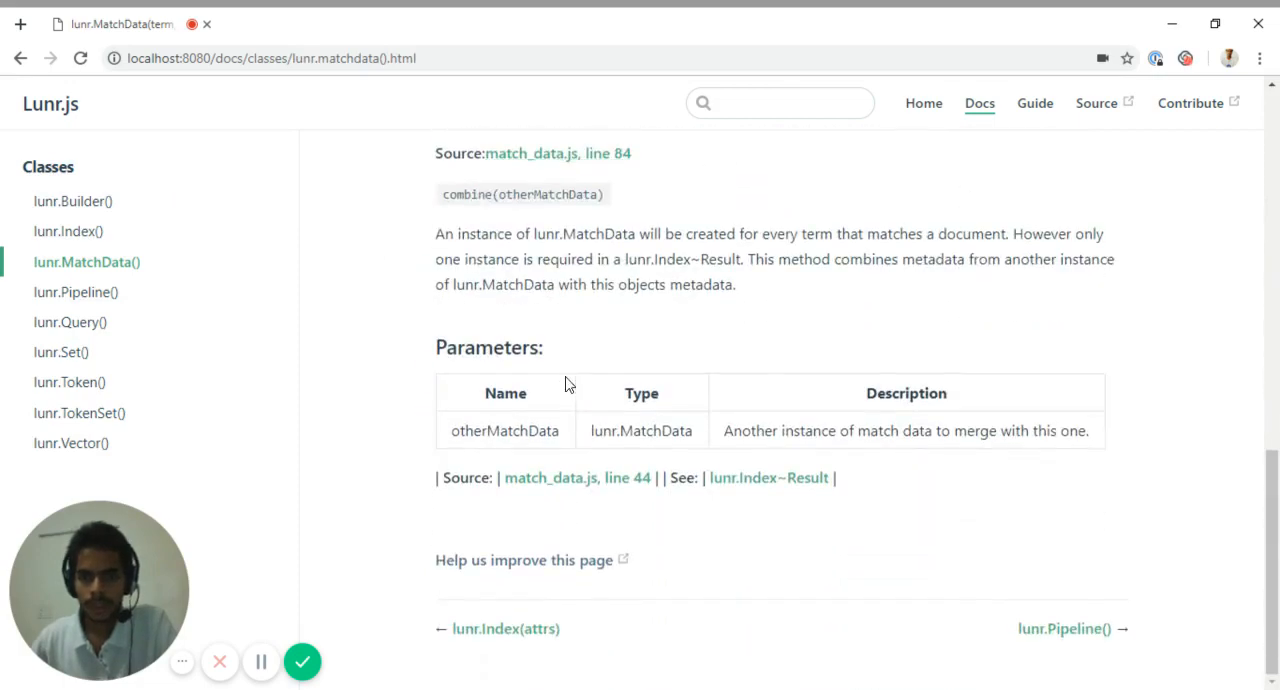
scroll(up, 3)
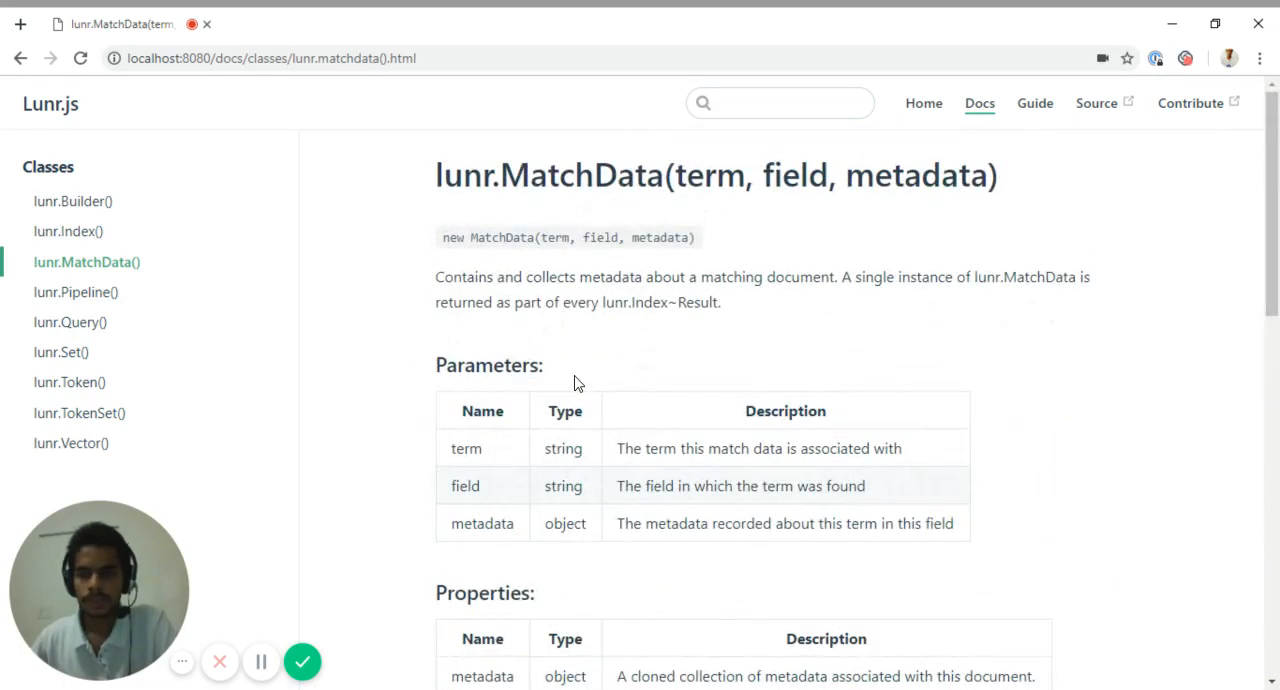
mouse_move(620, 410)
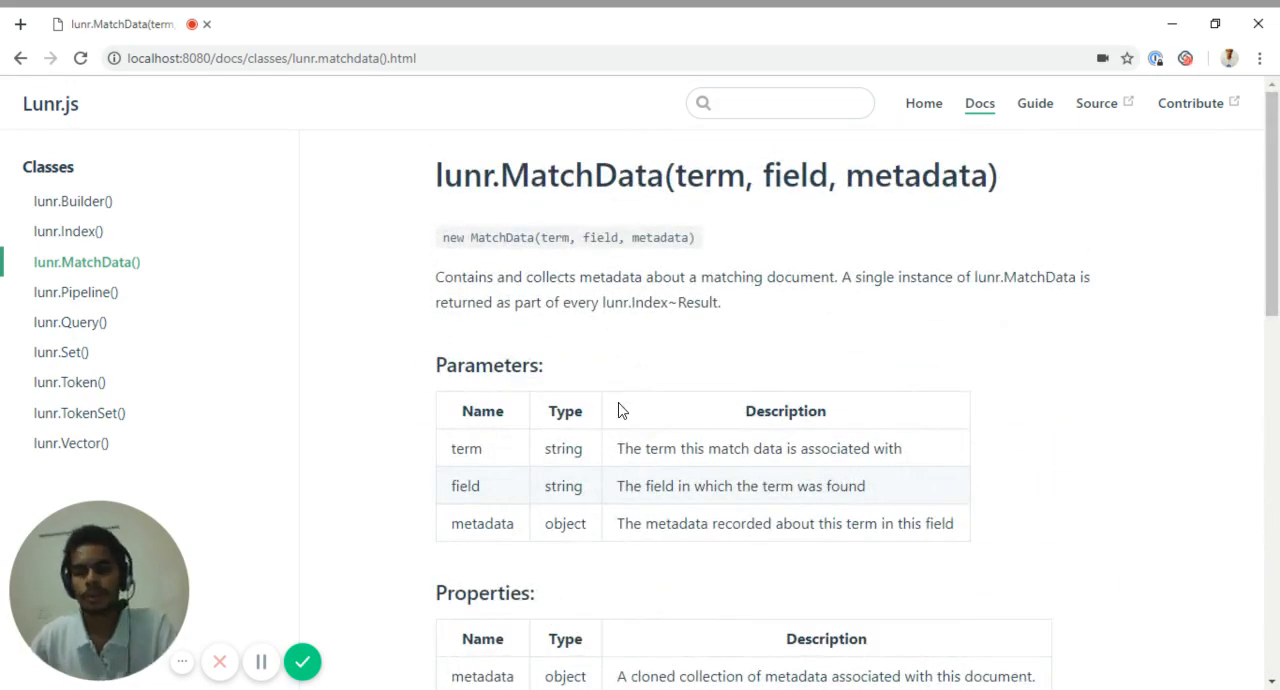
mouse_move(640, 505)
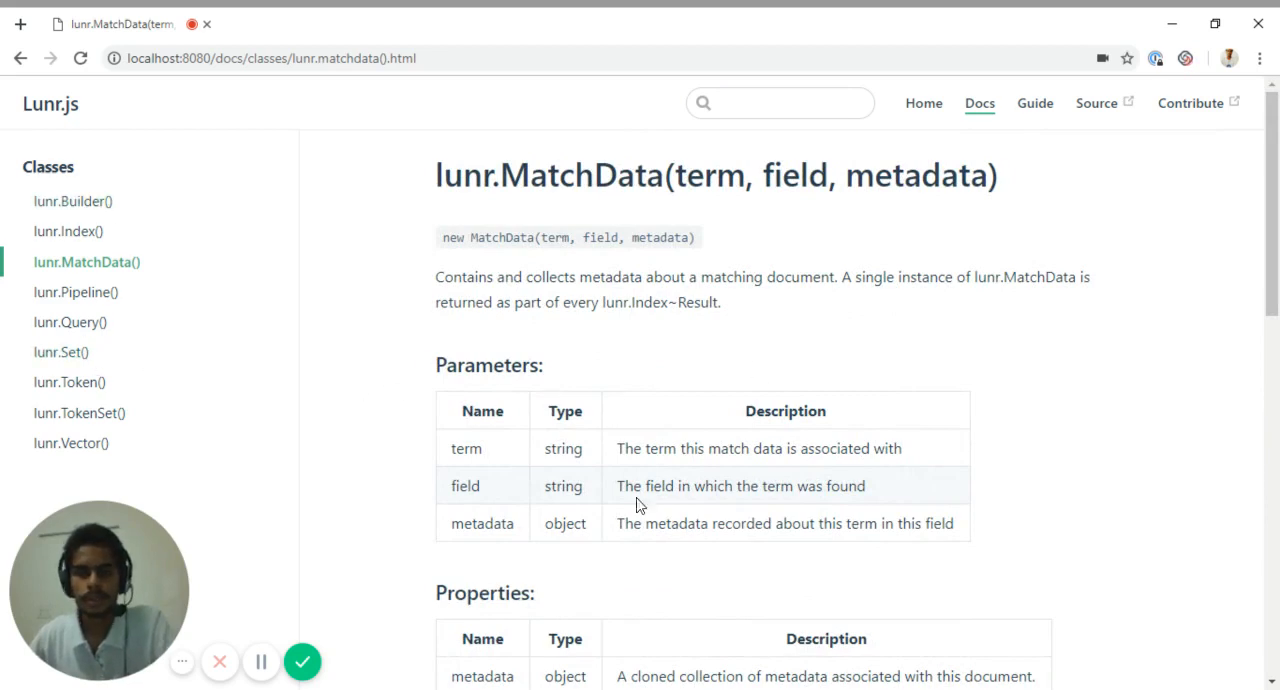
mouse_move(923, 103)
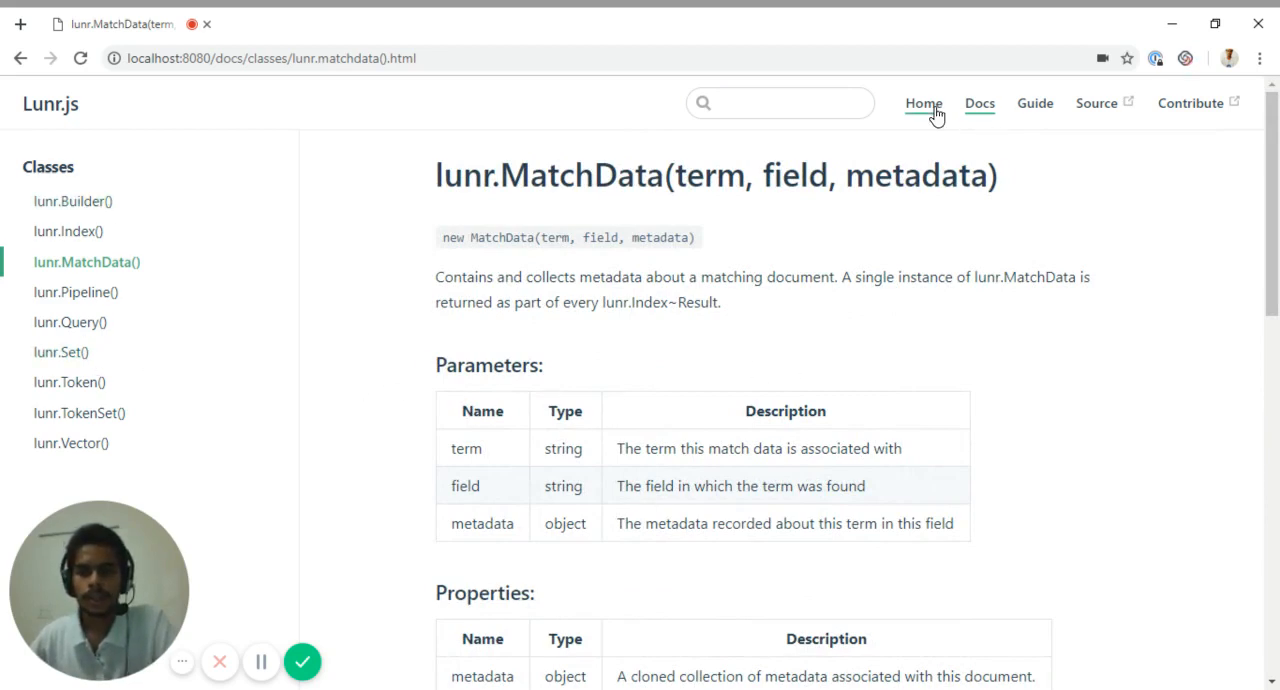
mouse_move(935, 120)
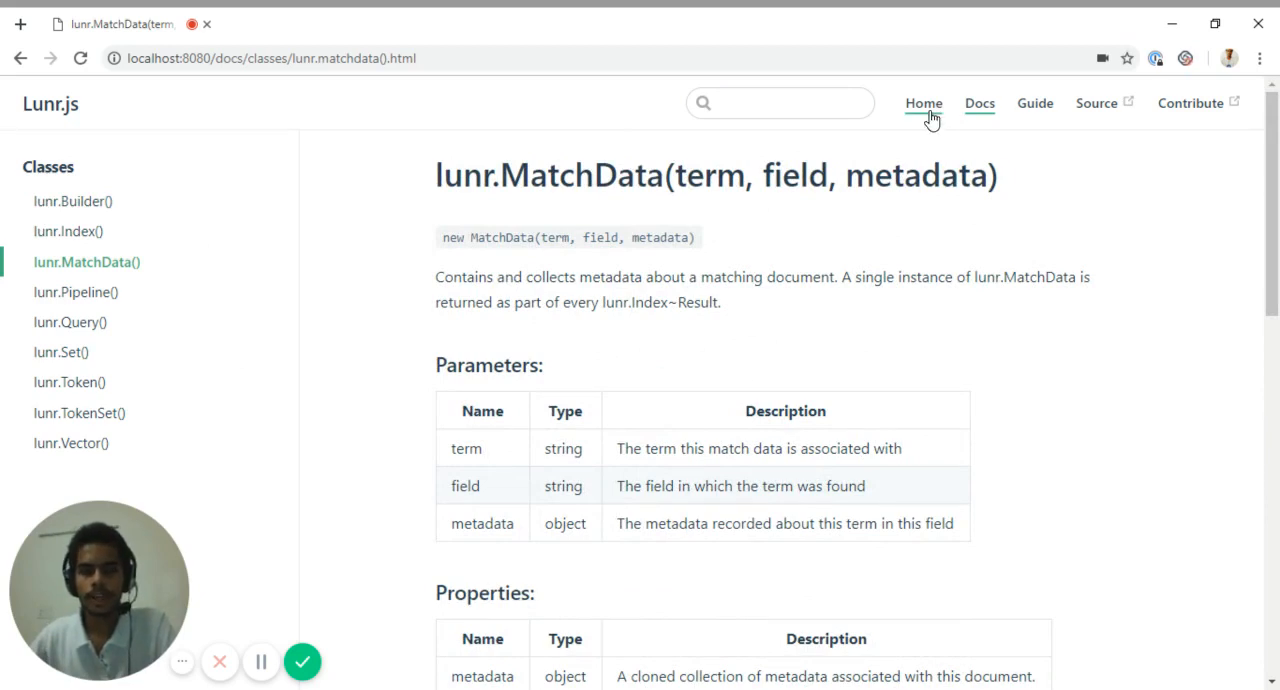
mouse_move(920, 204)
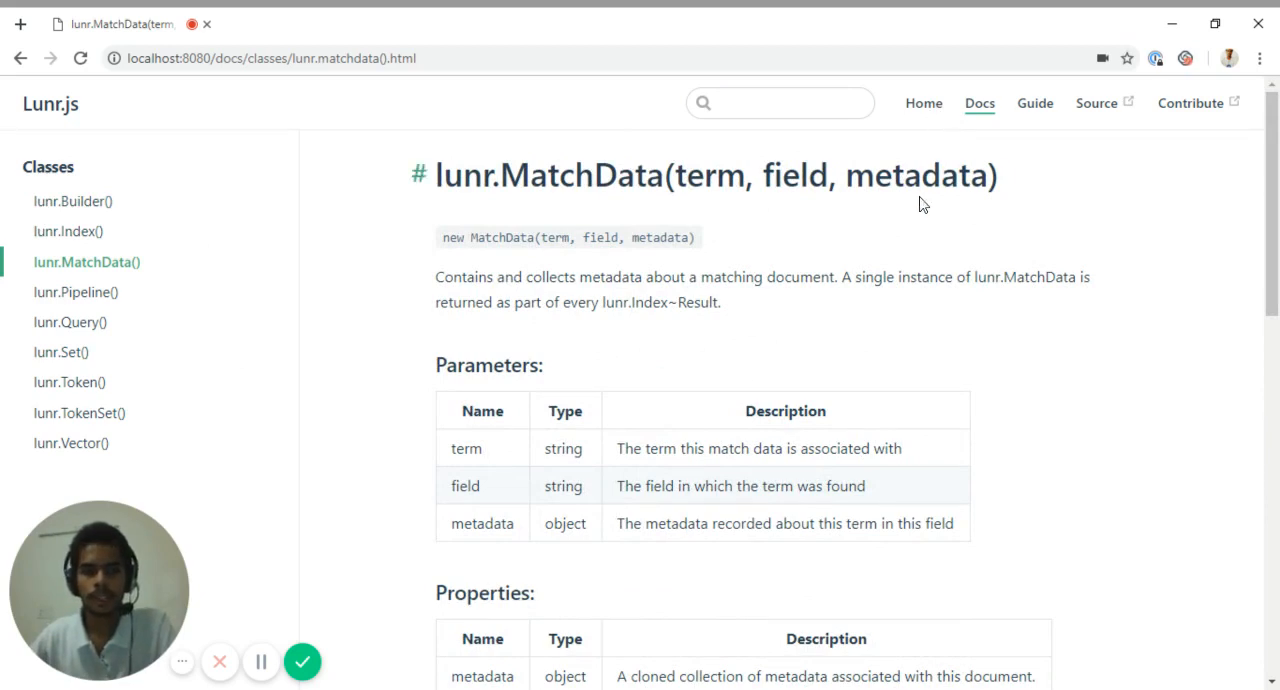